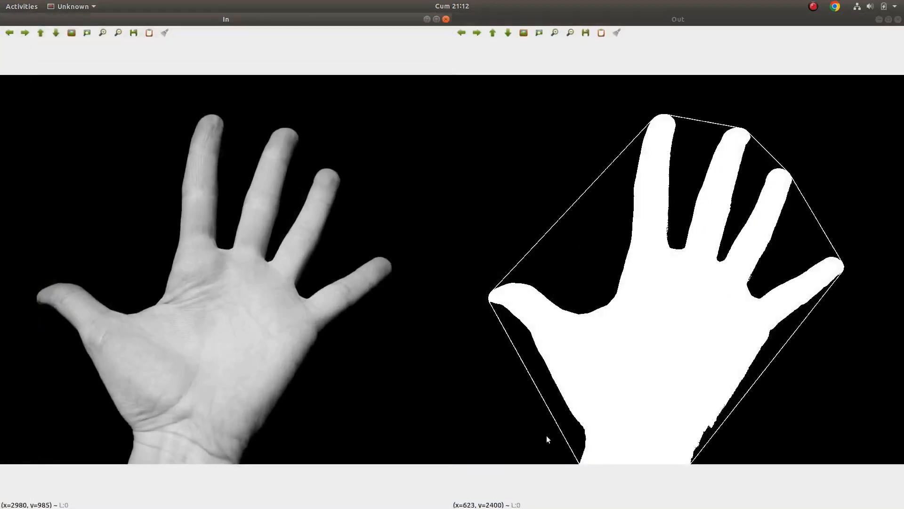
mouse_move(630, 148)
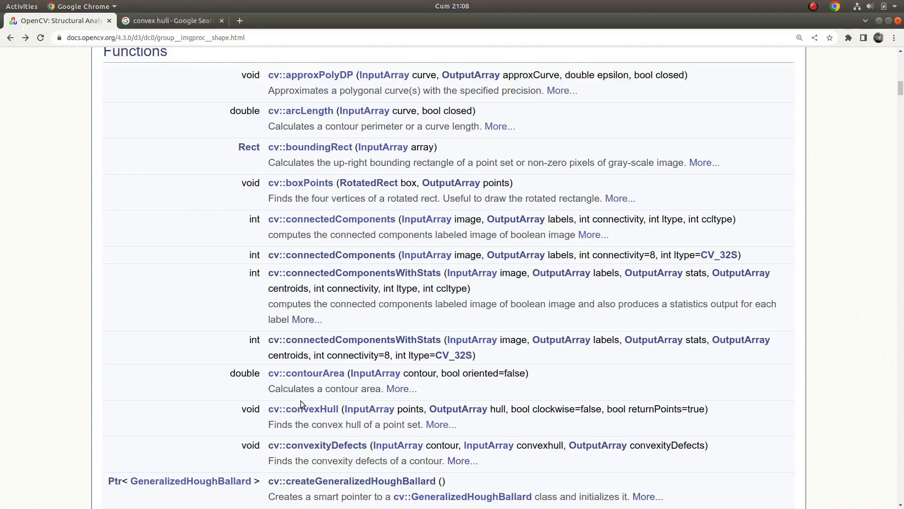
- Read the detailed convexHull description and note its Sklansky's algorithm mention
left_click(303, 409)
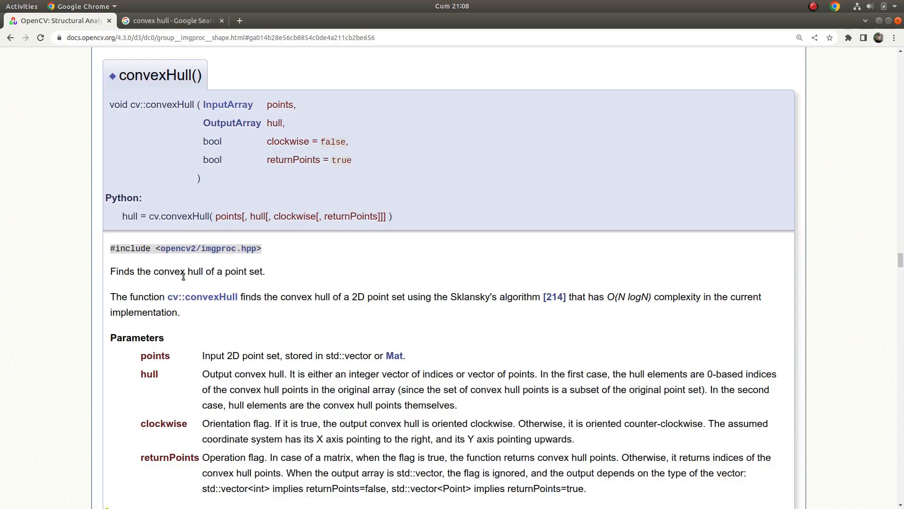
mouse_move(322, 287)
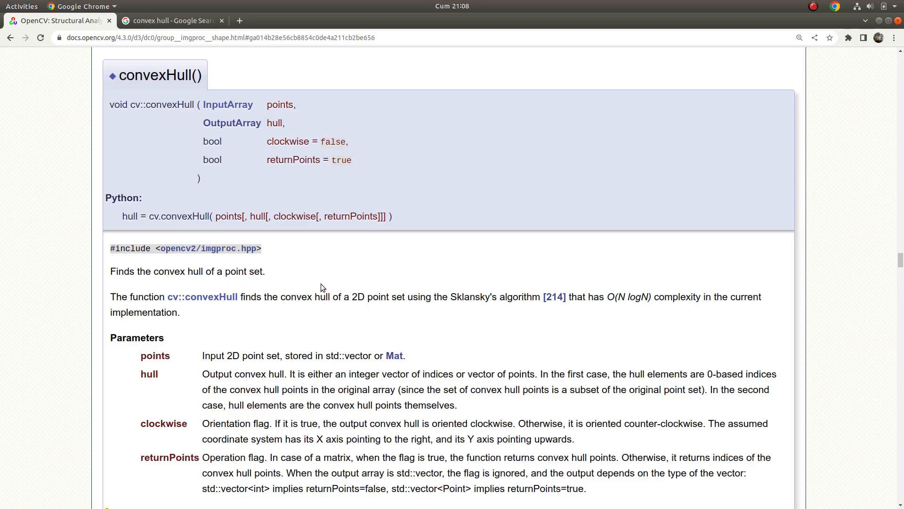
double_click(496, 297)
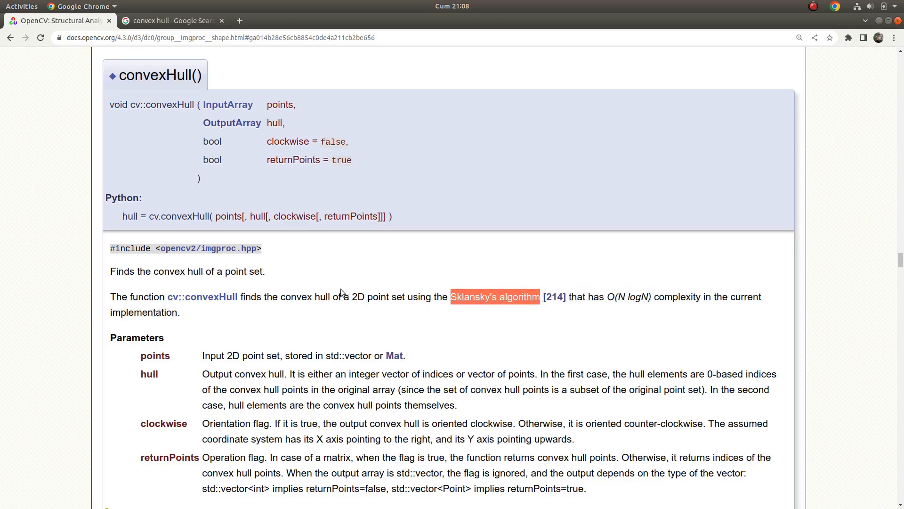
mouse_move(311, 291)
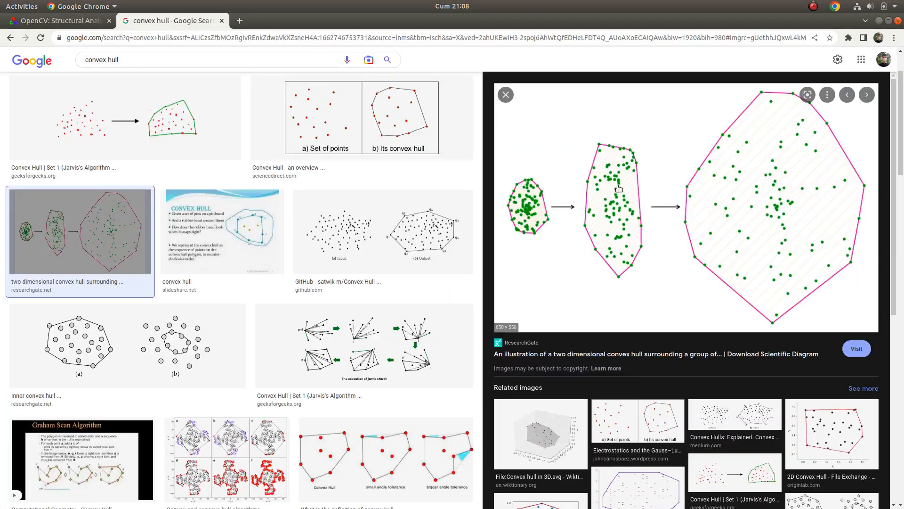
mouse_move(516, 214)
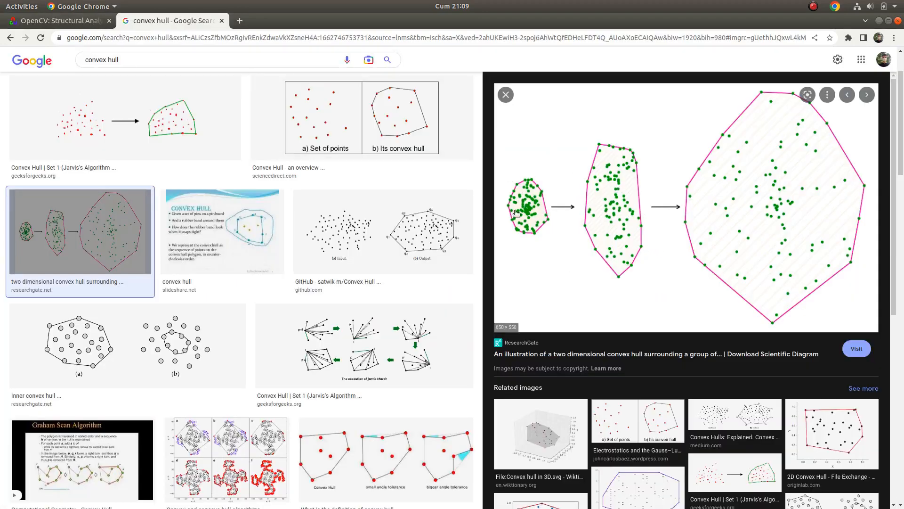
mouse_move(513, 192)
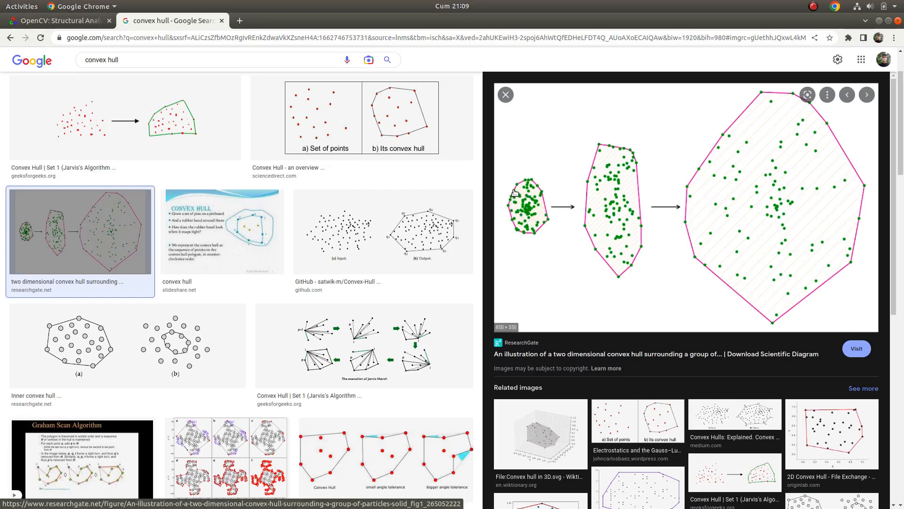
mouse_move(543, 197)
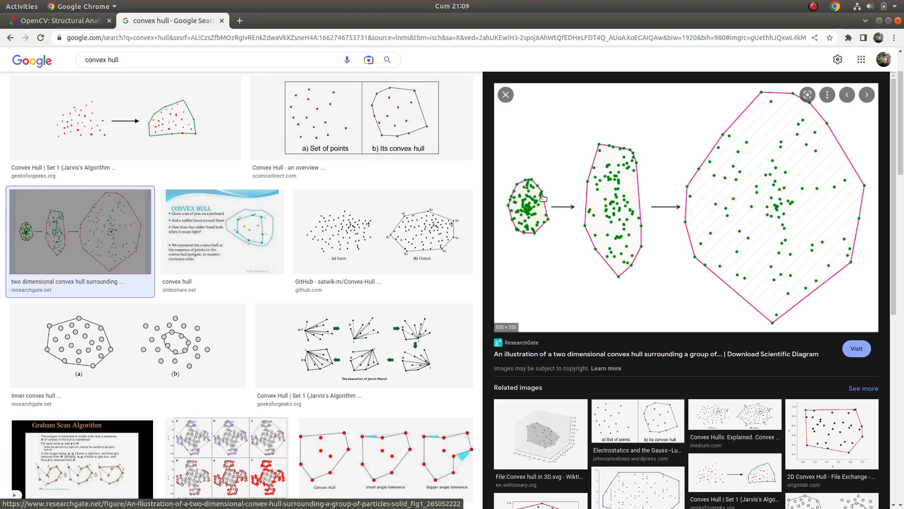
mouse_move(514, 191)
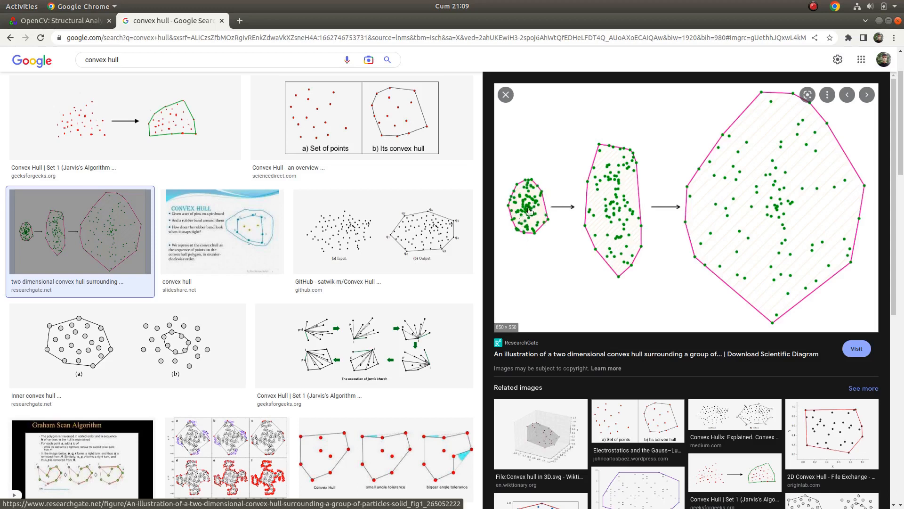
mouse_move(776, 210)
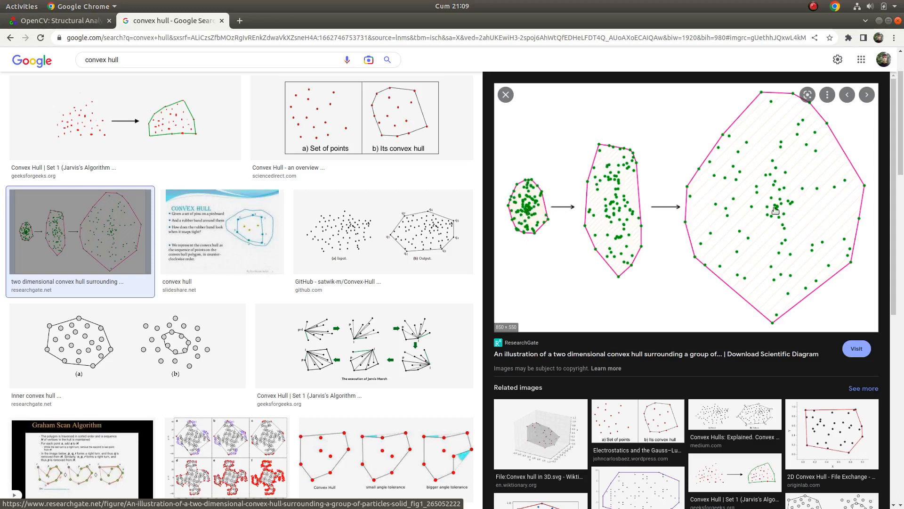
mouse_move(764, 97)
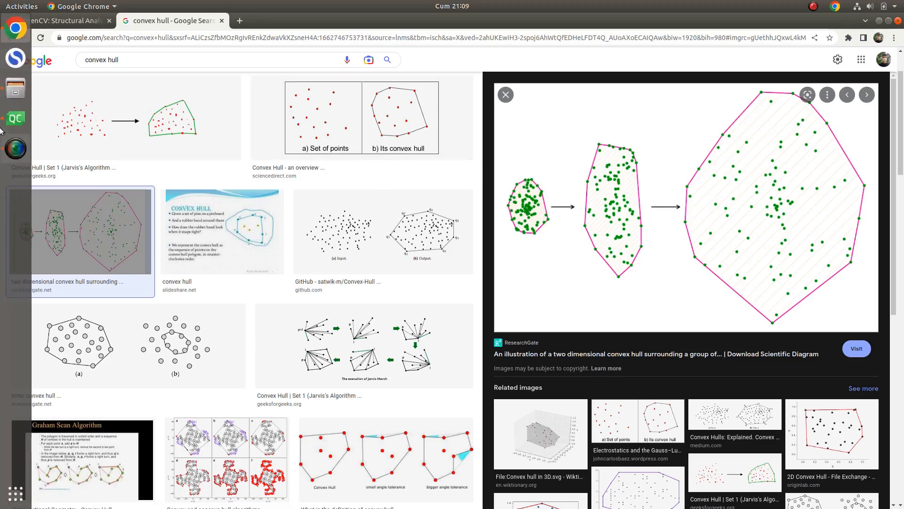
- Browse the test images folder, viewing 3.jpg and the hand image 2.jpg
left_click(16, 119)
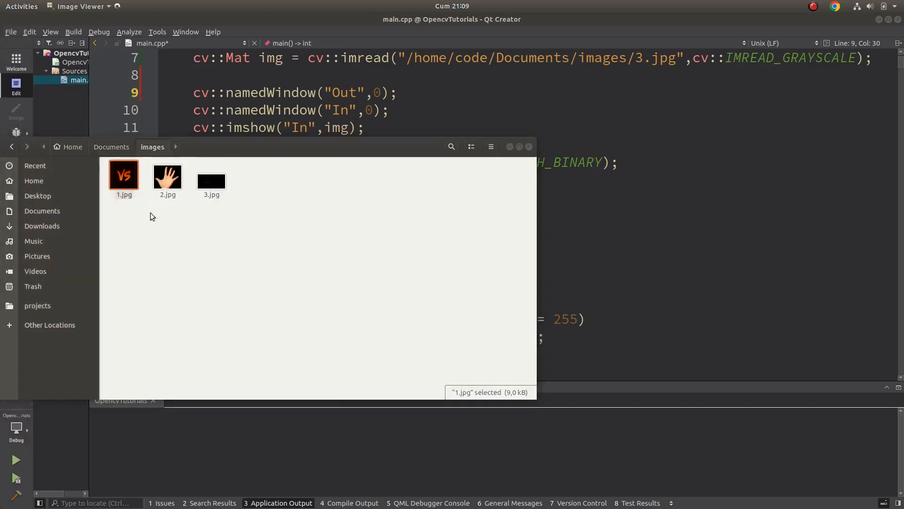
double_click(211, 176)
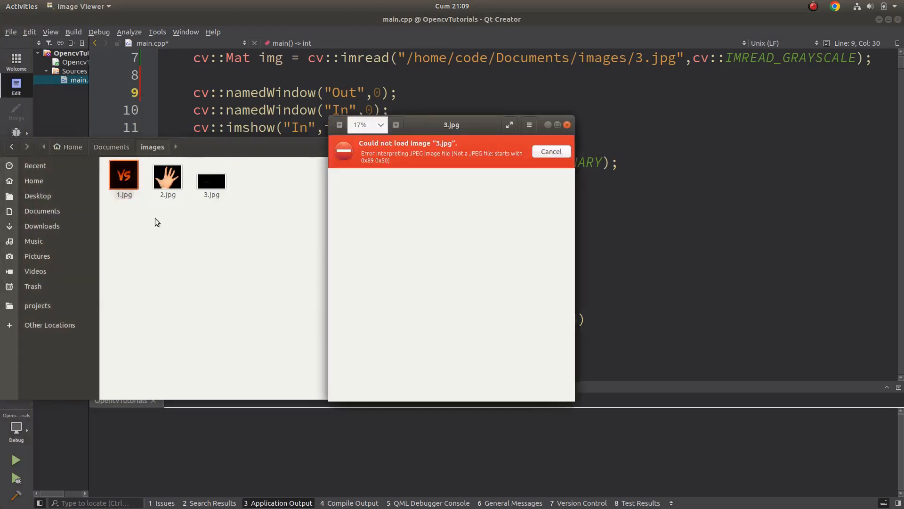
left_click(550, 150)
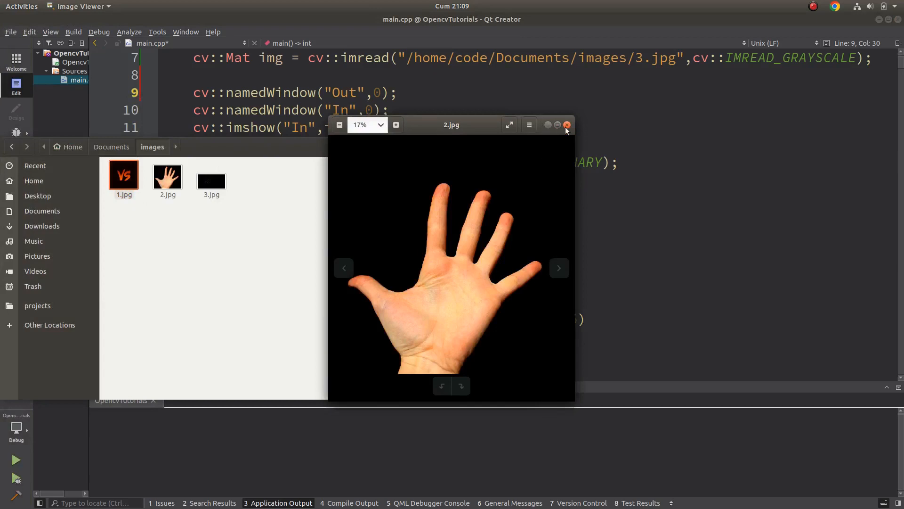
left_click(566, 126)
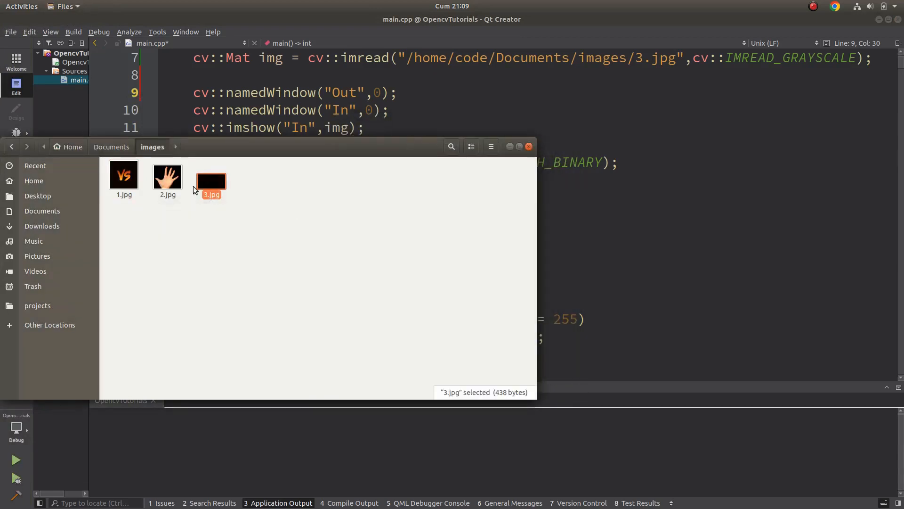
- View the renamed dot image 3.png with its scattered white points, then return to the code
double_click(211, 181)
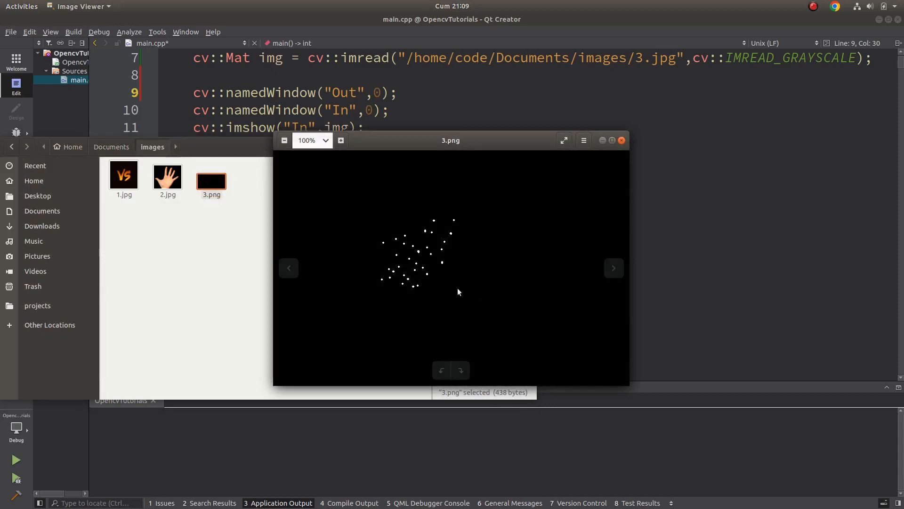
mouse_move(449, 235)
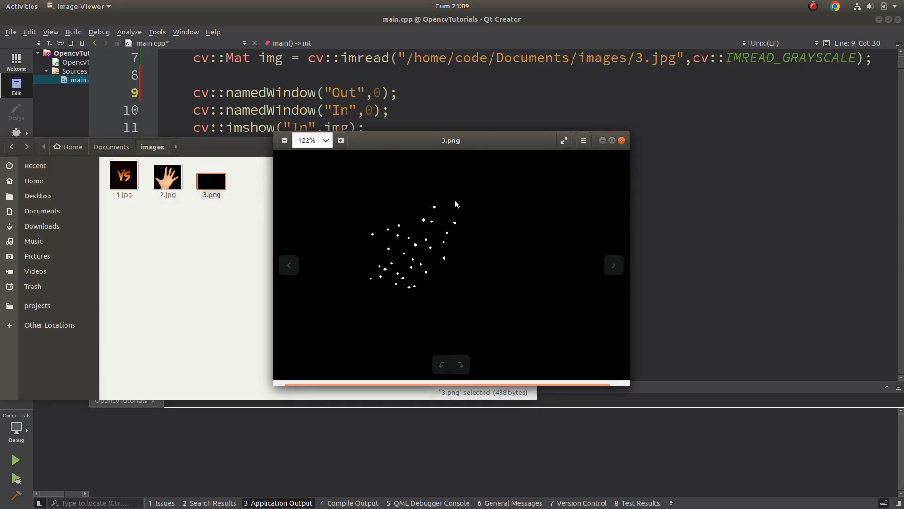
mouse_move(366, 240)
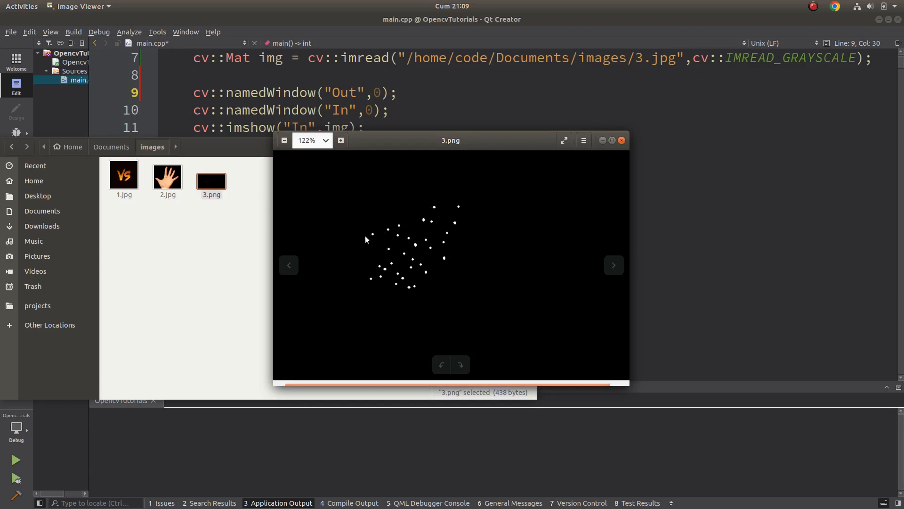
left_click(621, 140)
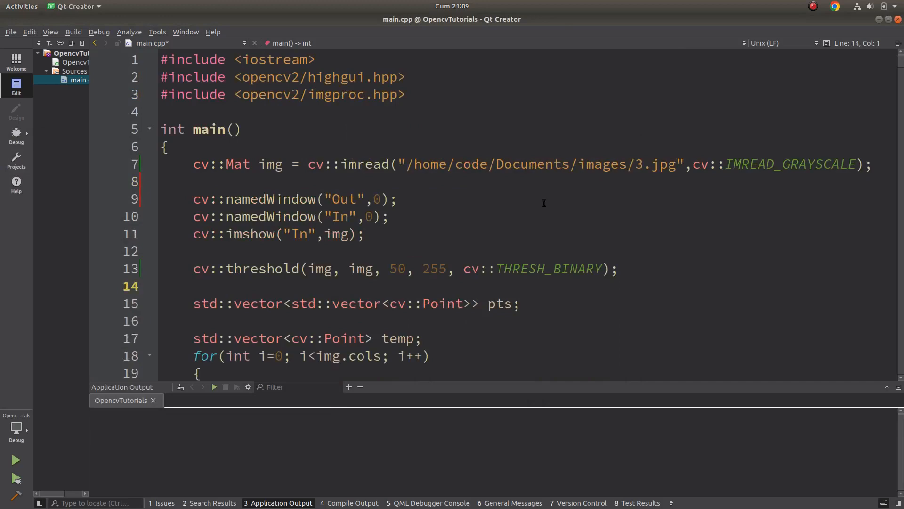
- Build and run the hull program so the input window shows the grayscale dot image
scroll("down", 3)
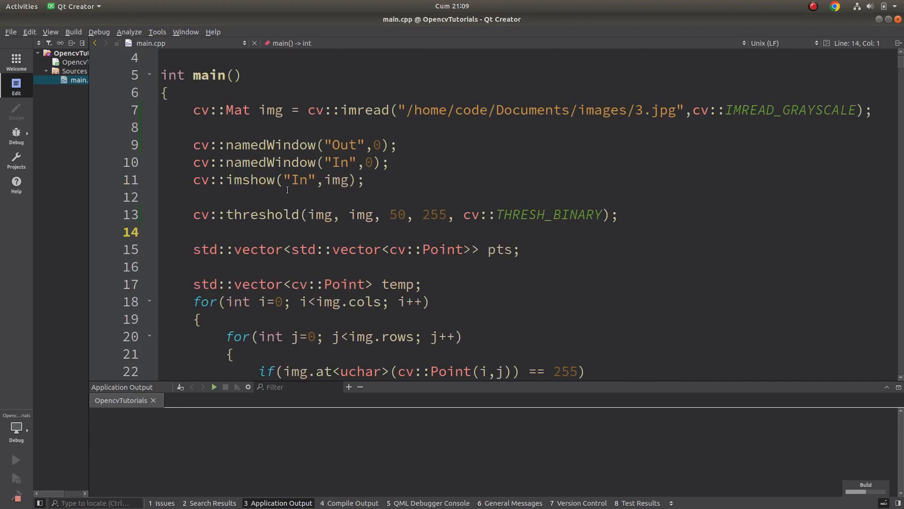
left_click(16, 460)
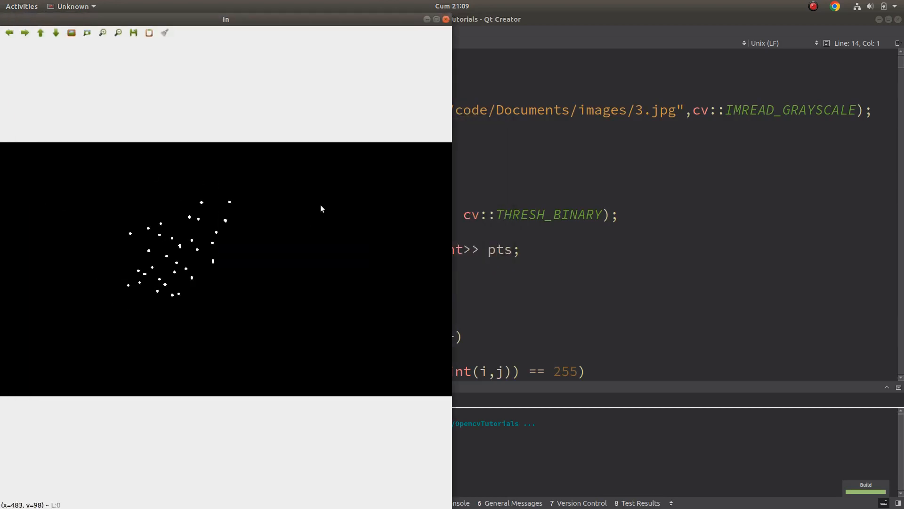
mouse_move(142, 250)
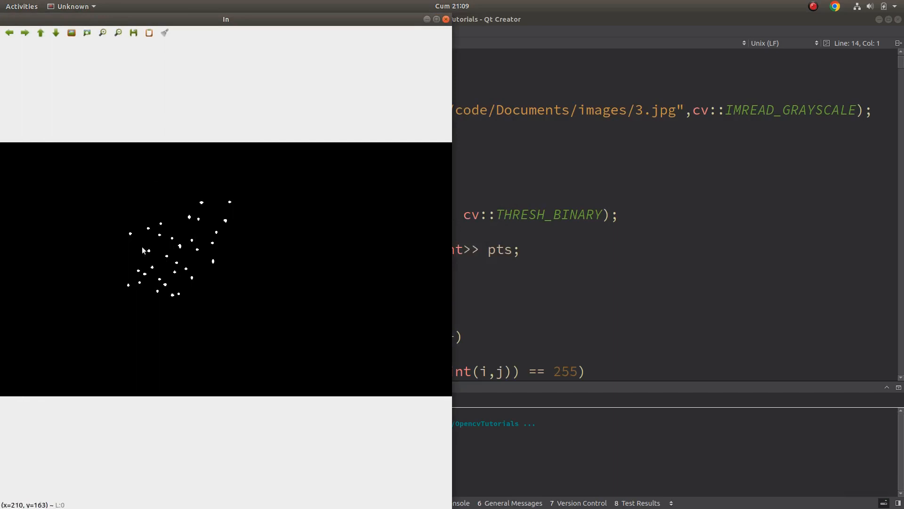
mouse_move(185, 232)
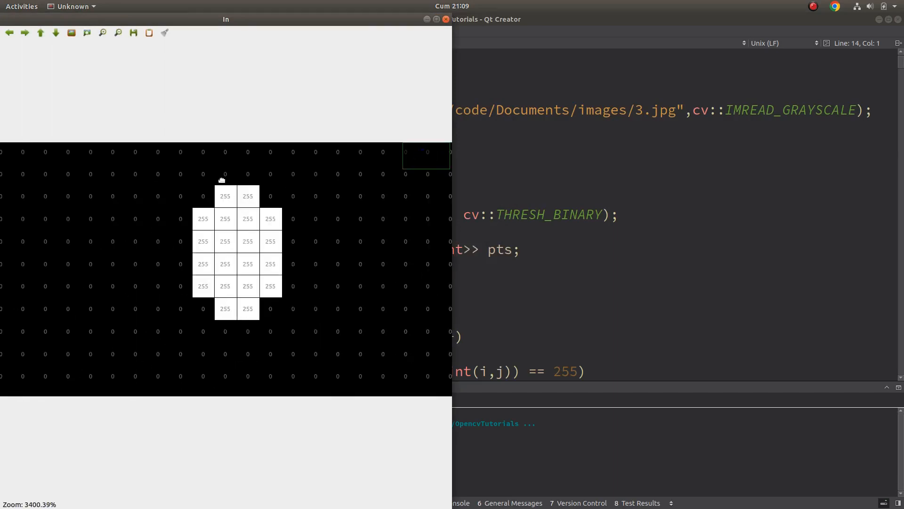
mouse_move(222, 268)
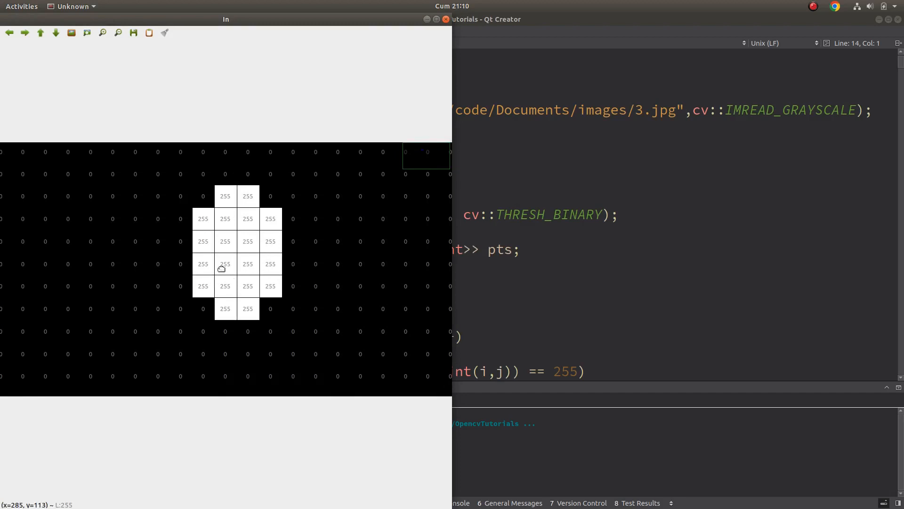
mouse_move(182, 271)
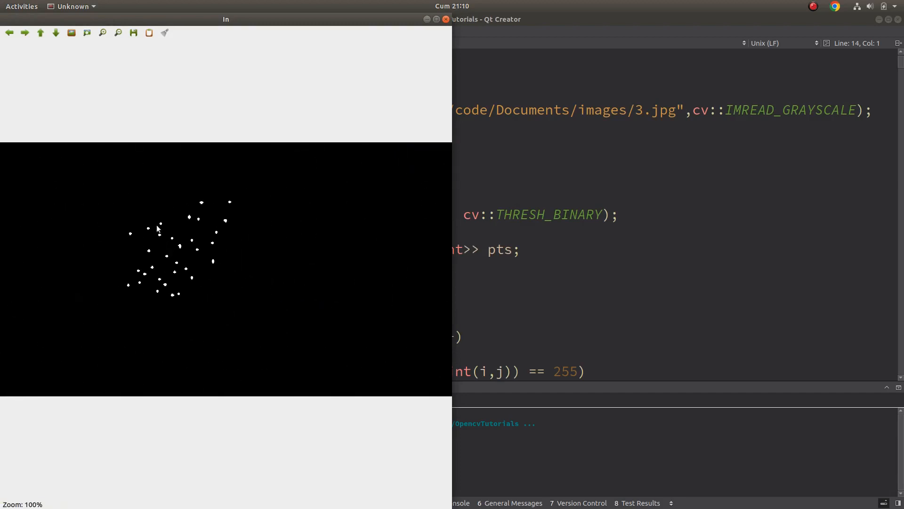
mouse_move(161, 251)
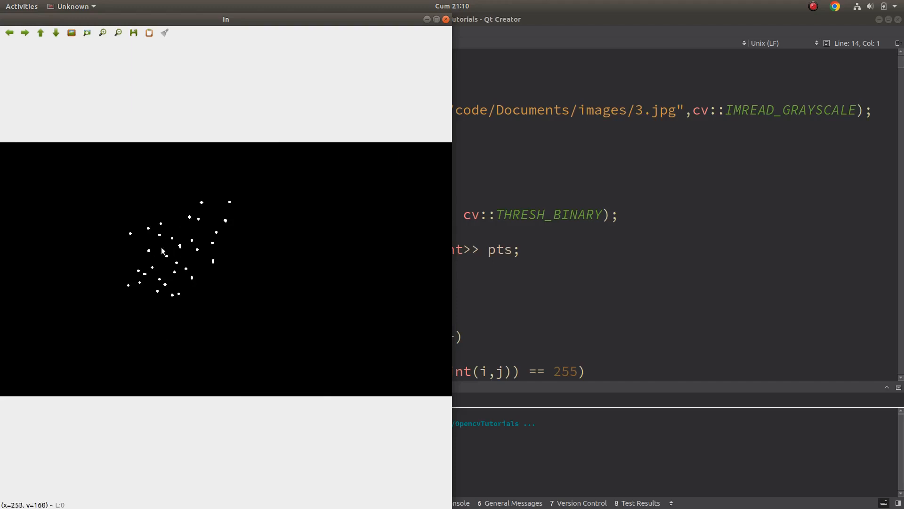
mouse_move(168, 253)
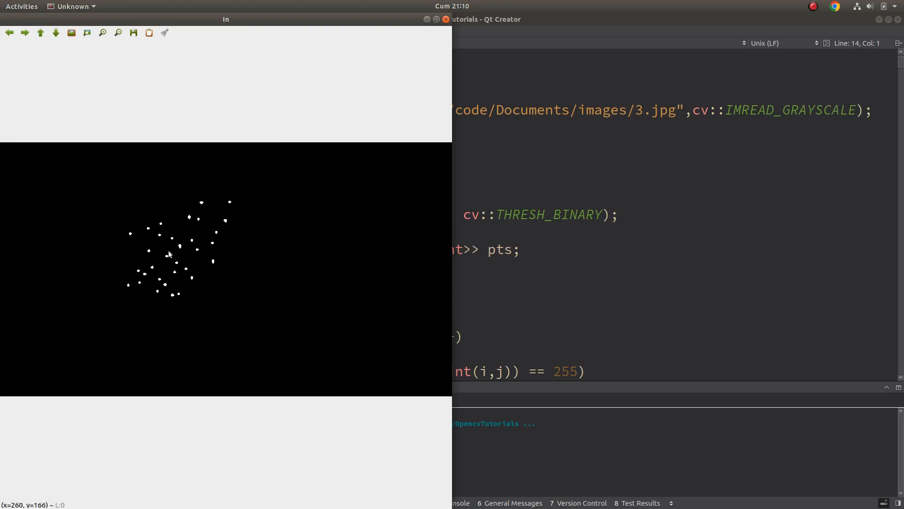
mouse_move(139, 221)
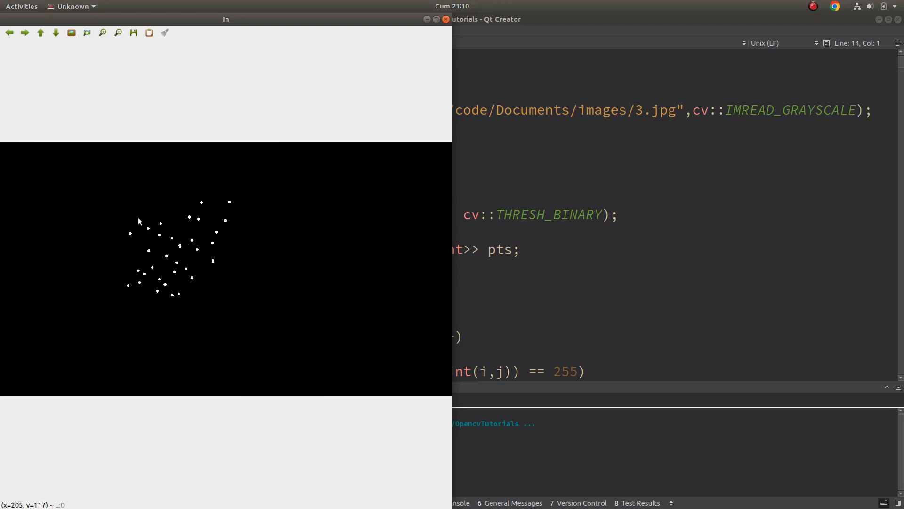
mouse_move(135, 290)
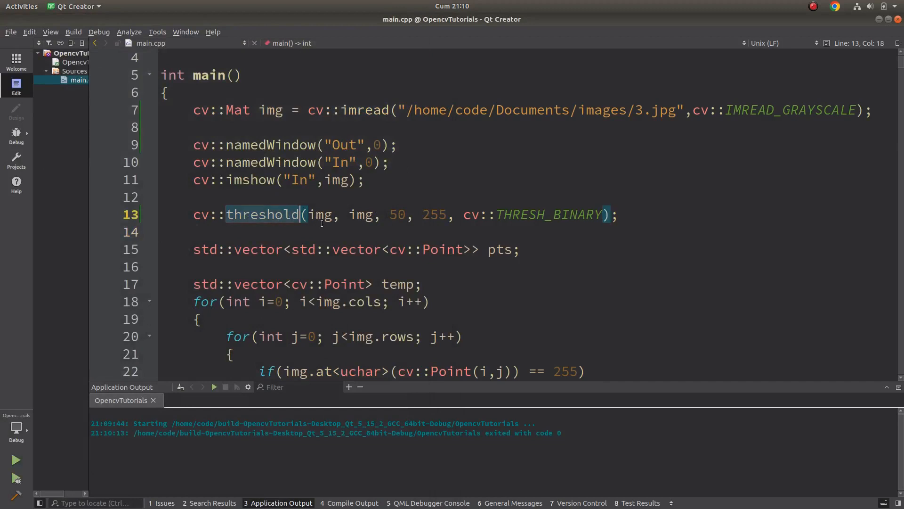
- Review the threshold value 50, the white-pixel loops, and the pts and temp declarations
double_click(396, 215)
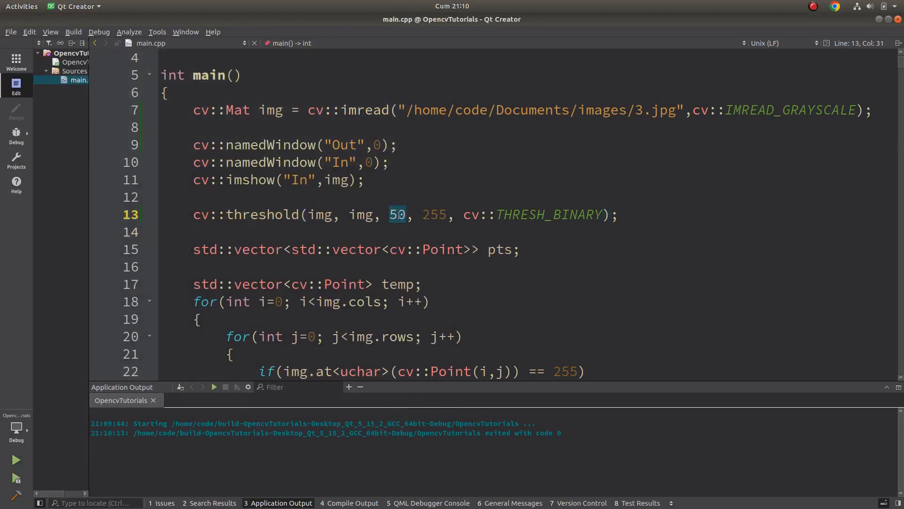
mouse_move(396, 215)
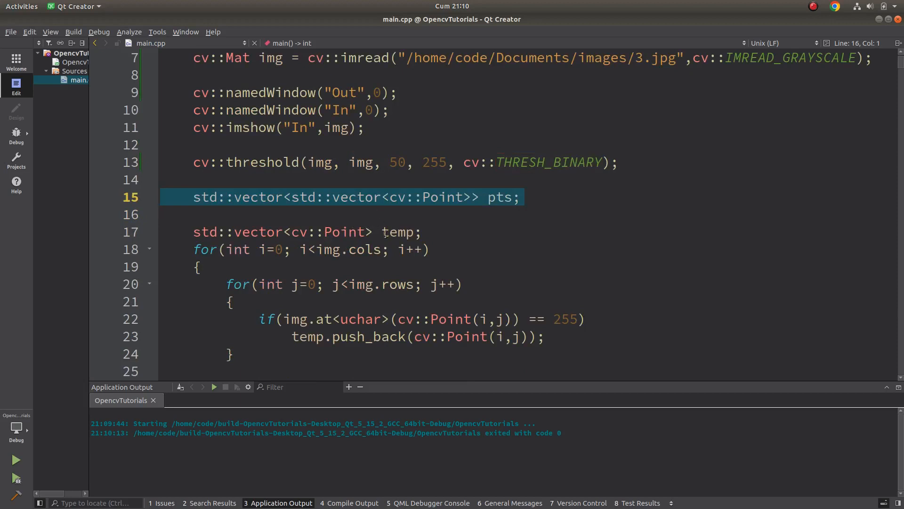
double_click(433, 162)
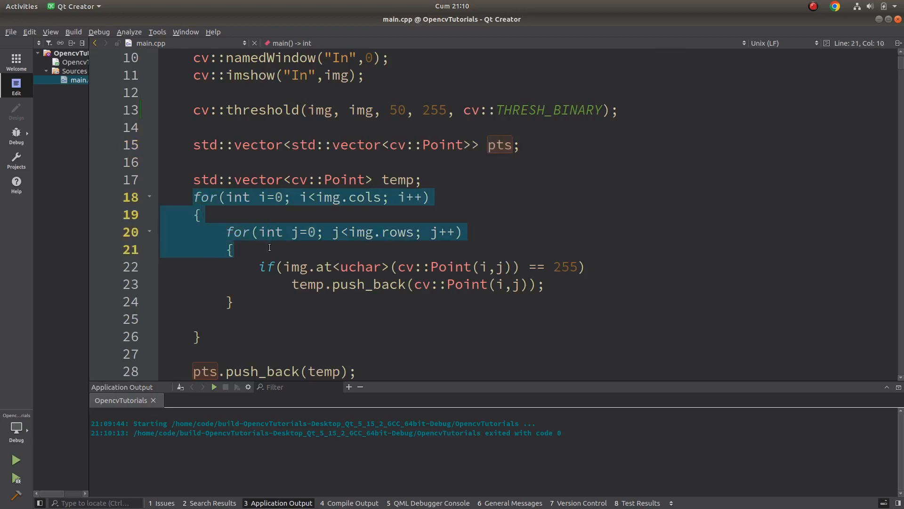
double_click(566, 267)
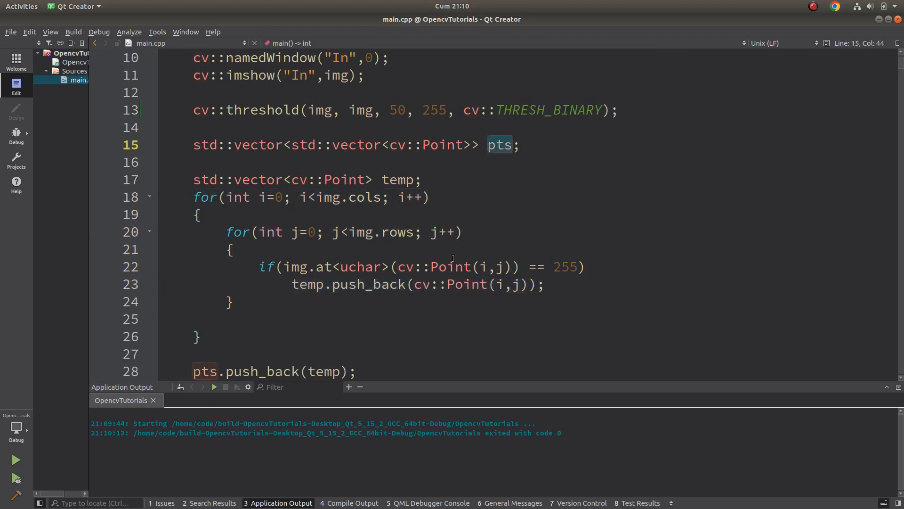
double_click(396, 179)
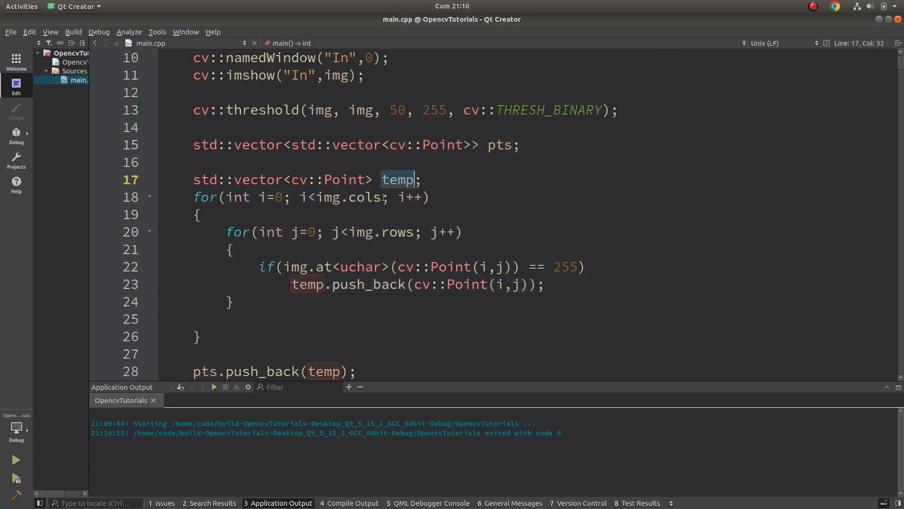
- Add blank lines after the ptsOut declaration to make room for new statements
scroll("down", 3)
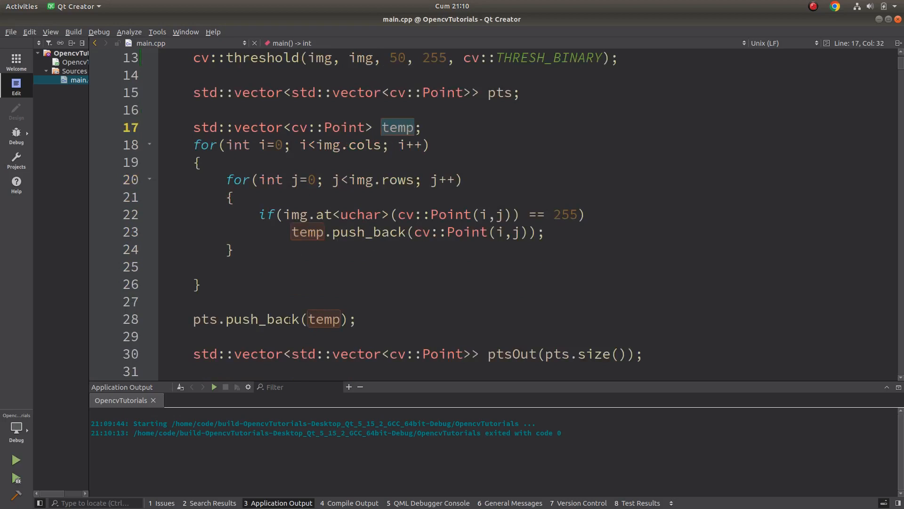
left_click(204, 319)
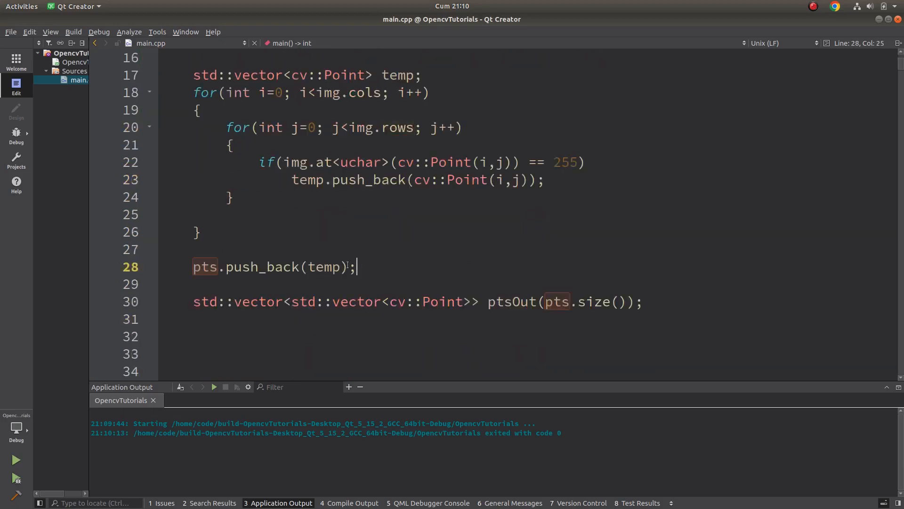
scroll("up", 3)
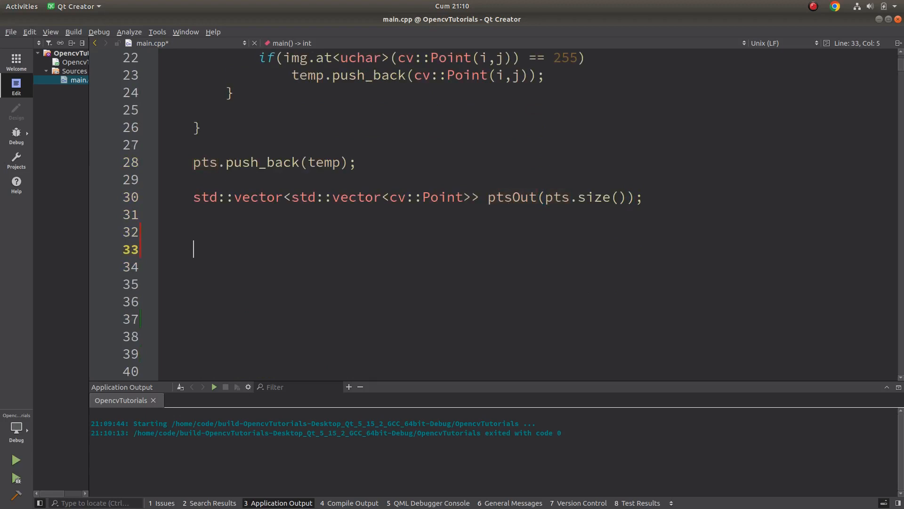
- Write cv::convexHull(pts[0],ptsOut[0]); below the ptsOut declaration and explain its arguments
type("cv::")
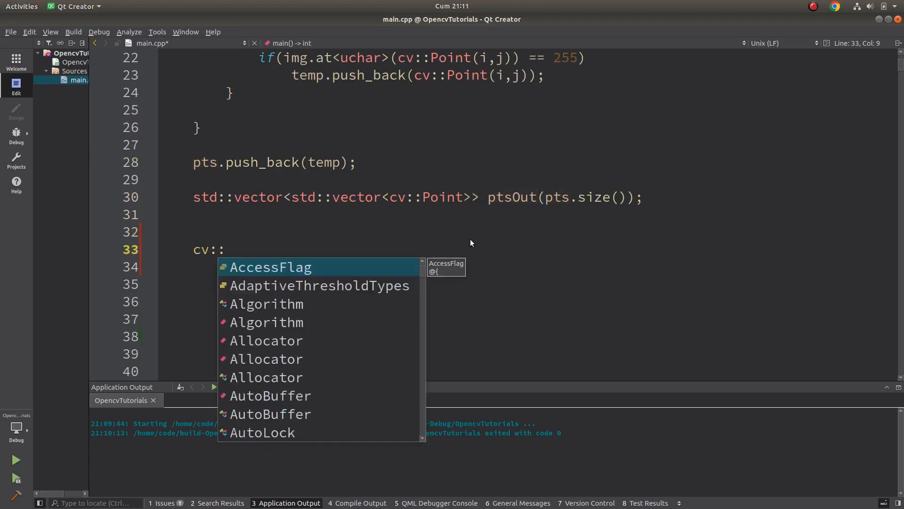
type("convexHull(")
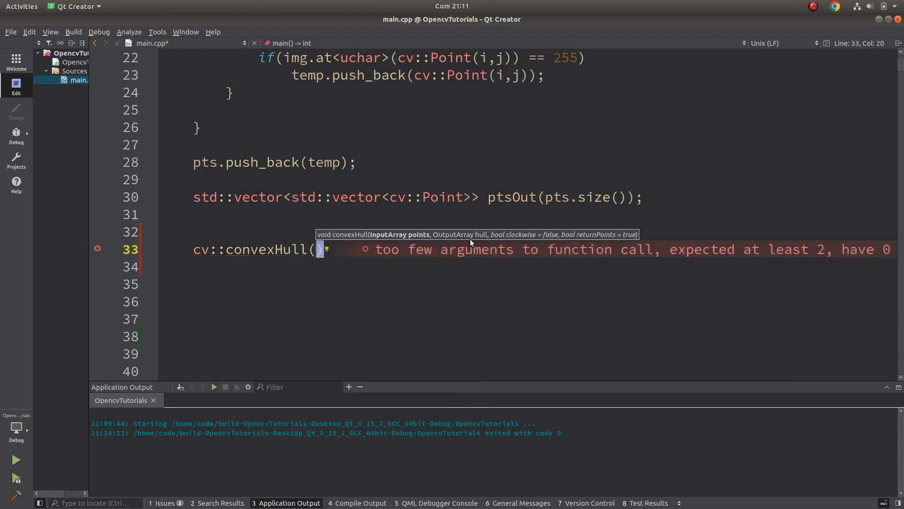
mouse_move(402, 238)
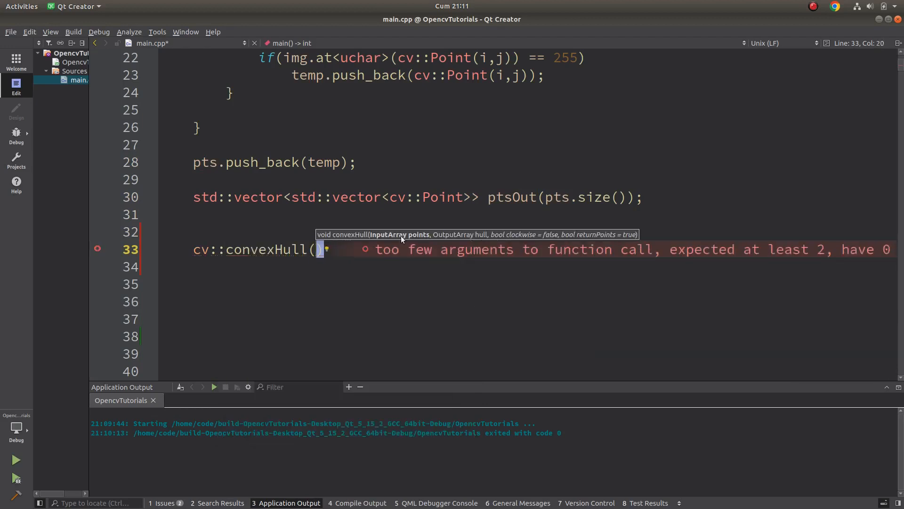
type("pts")
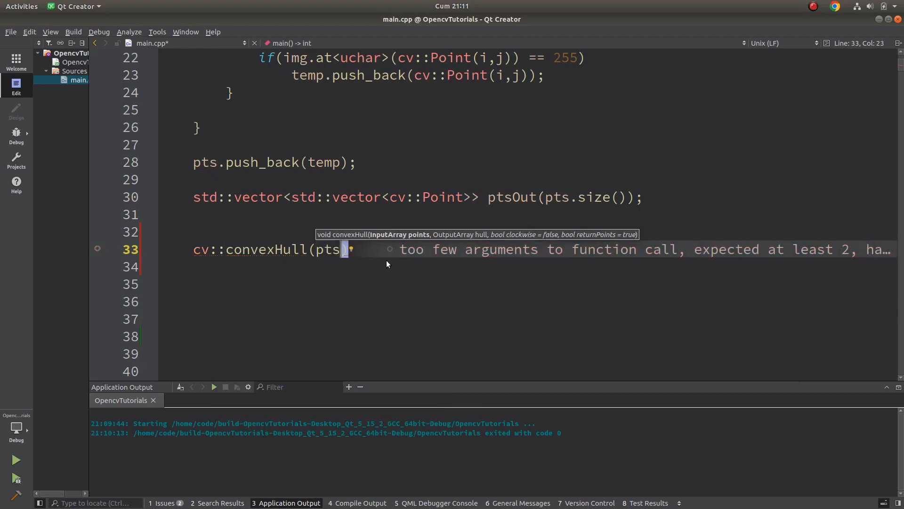
type("[0]")
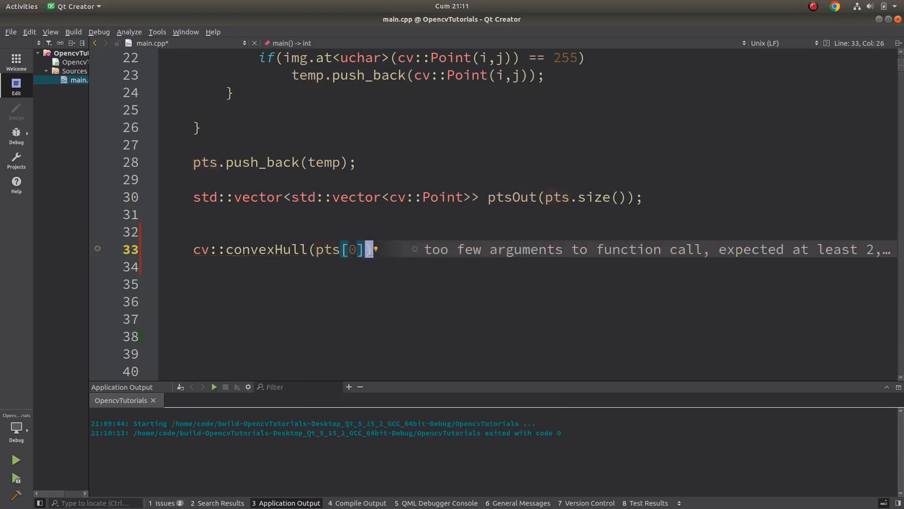
type(",")
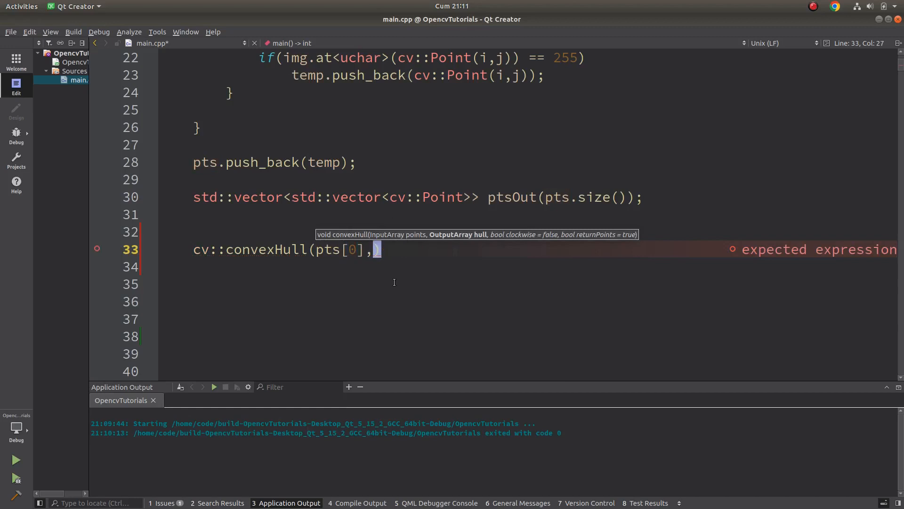
mouse_move(532, 214)
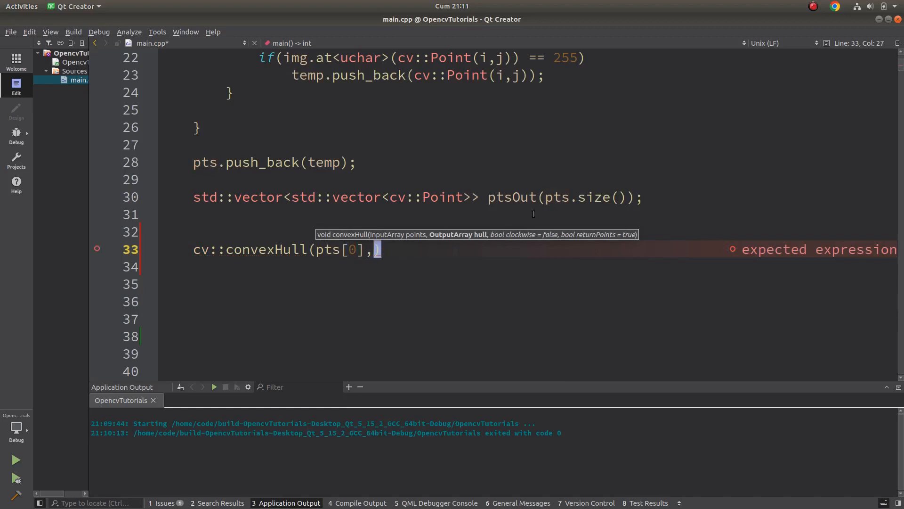
type("pt")
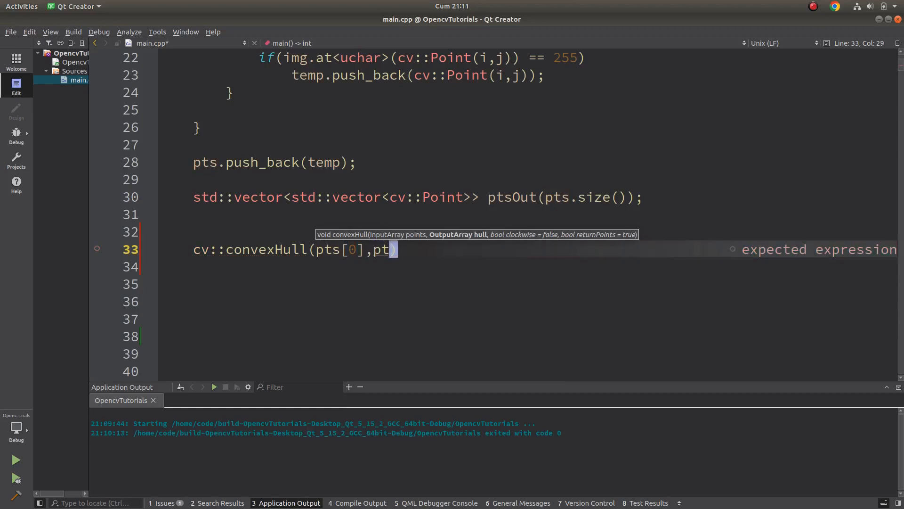
type("sOut")
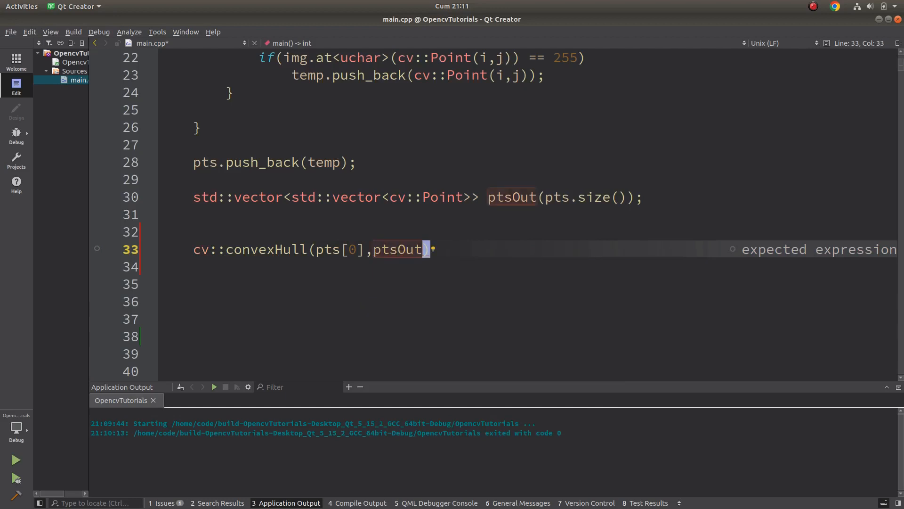
type("[0]")
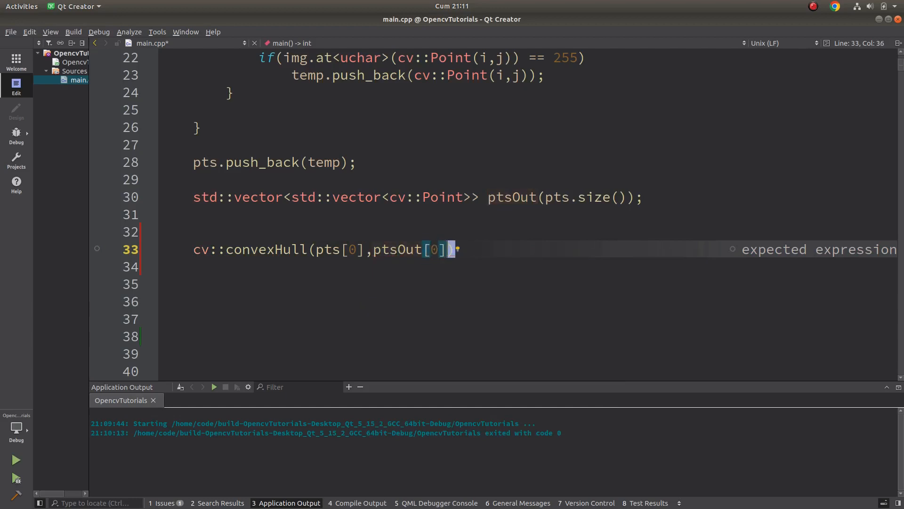
type(",")
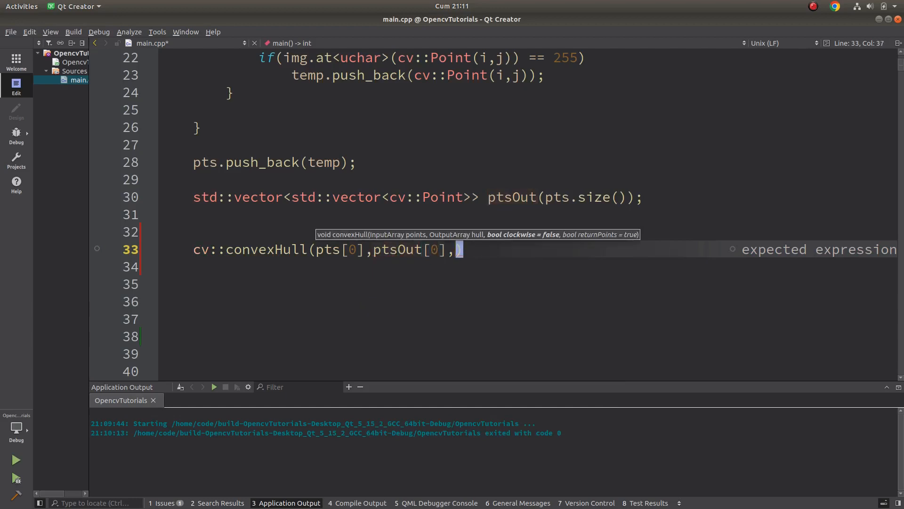
type(");")
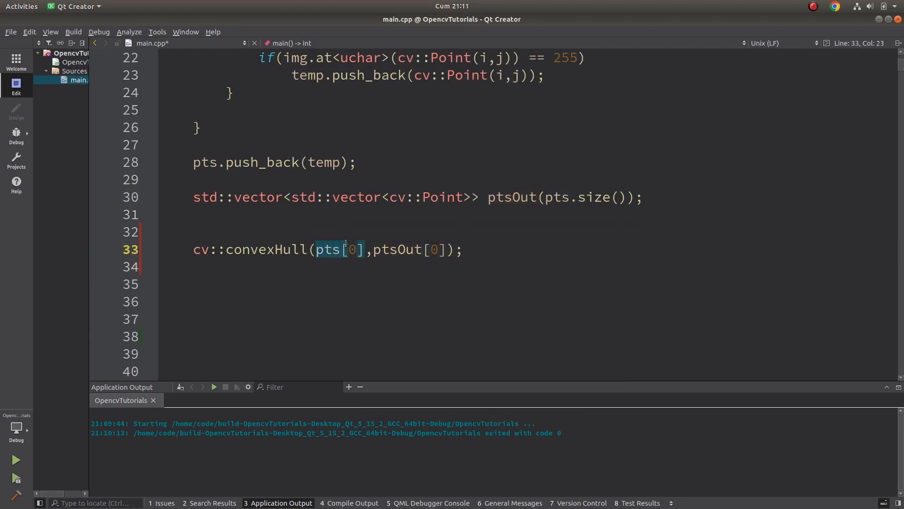
double_click(409, 248)
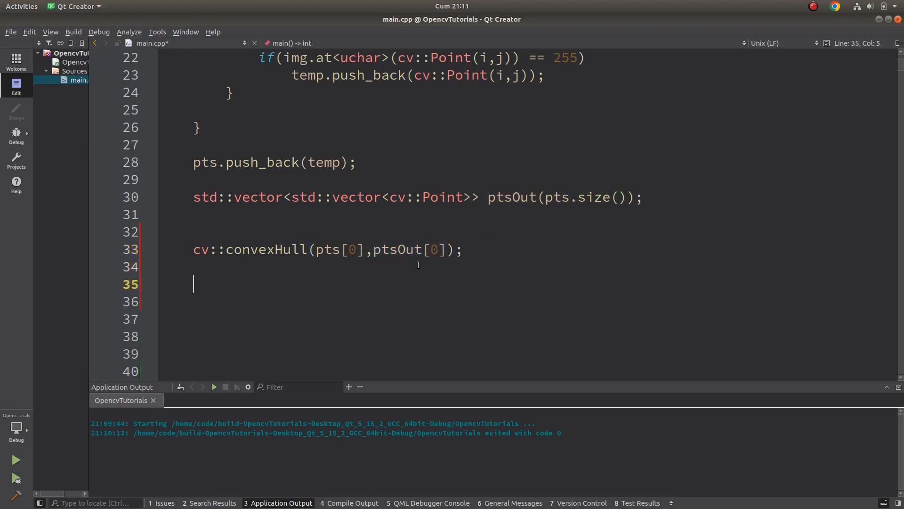
mouse_move(335, 275)
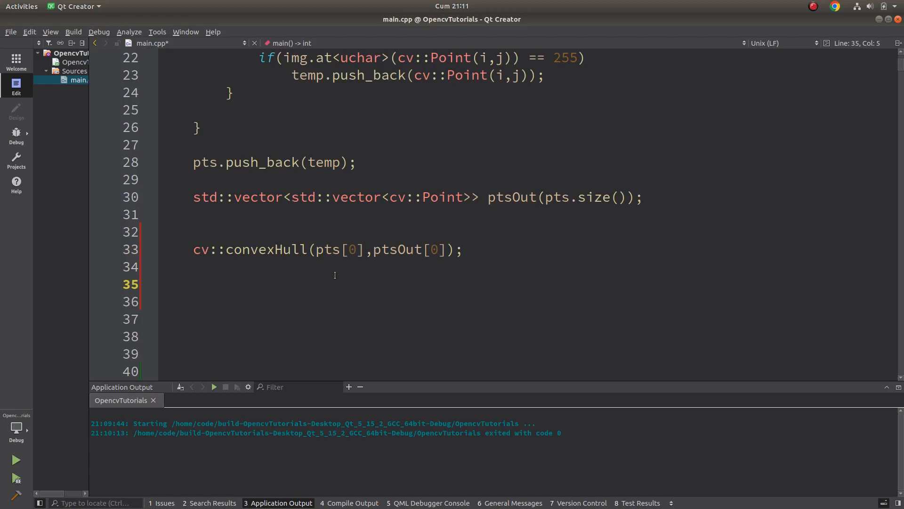
- Start cv::drawContours on line 35 with img and the ptsOut hull as the first arguments
left_click(195, 284)
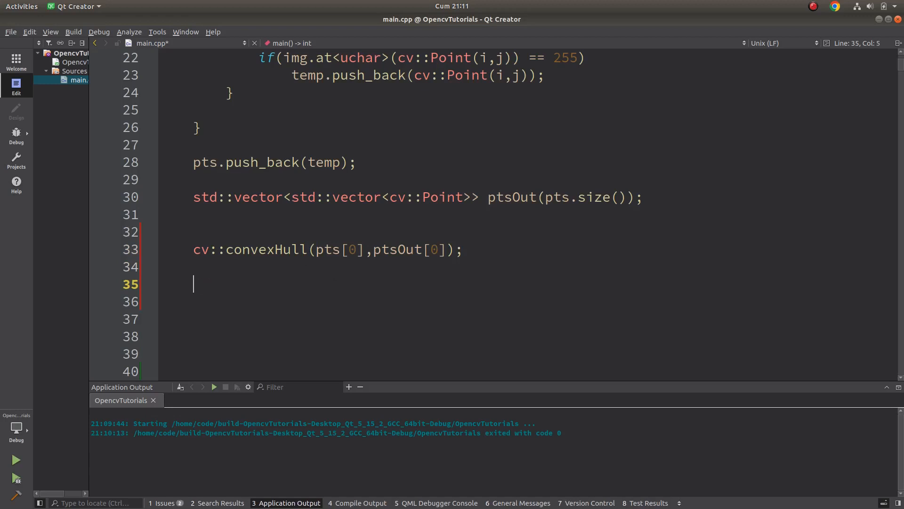
type("cv::drawContours(")
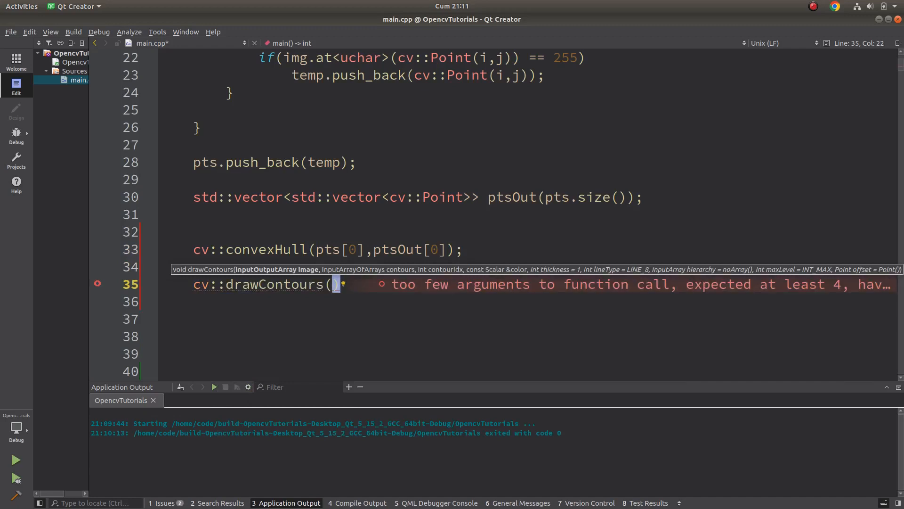
type("out")
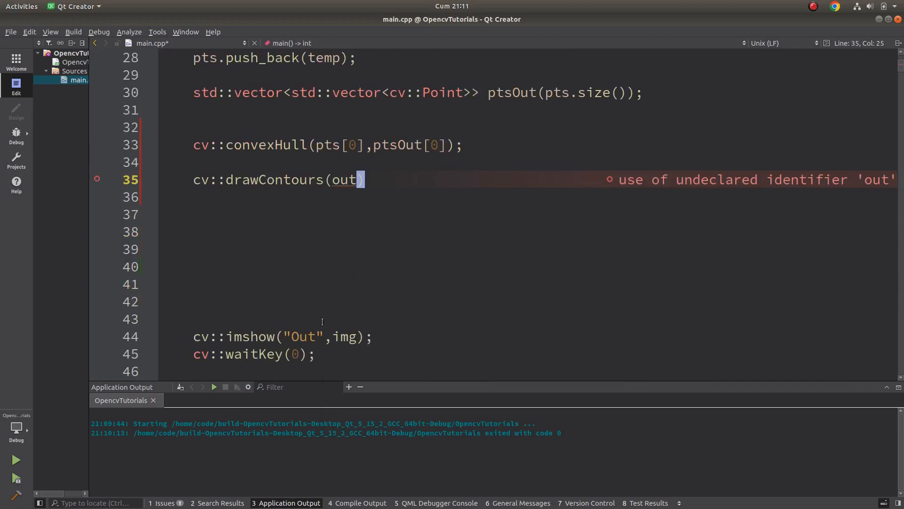
double_click(344, 179)
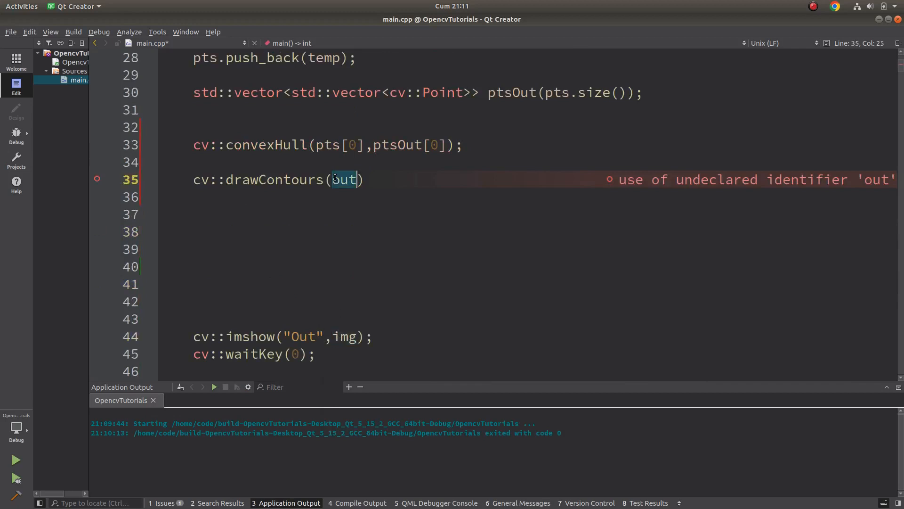
type("img,")
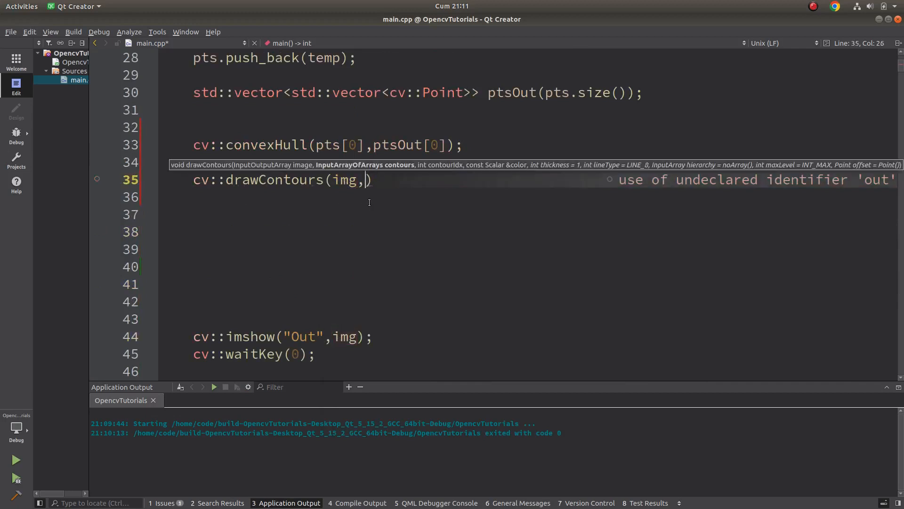
scroll("up", 3)
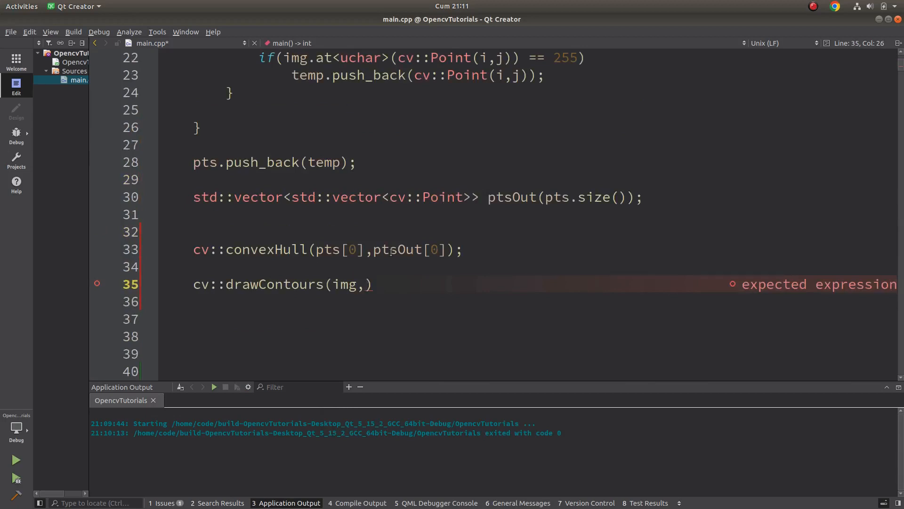
type("ptsOut[0")
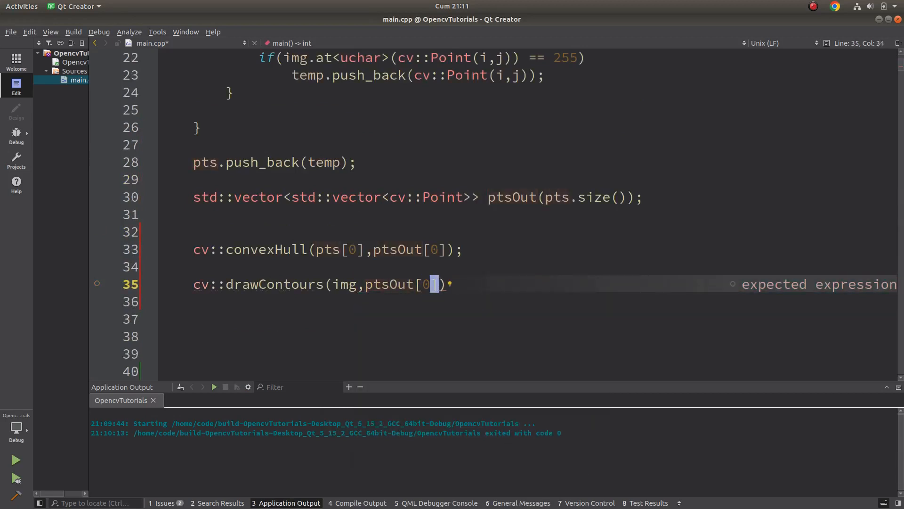
- Complete the call with contour index -1, white cv::Scalar(255) and thickness 3
type(",")
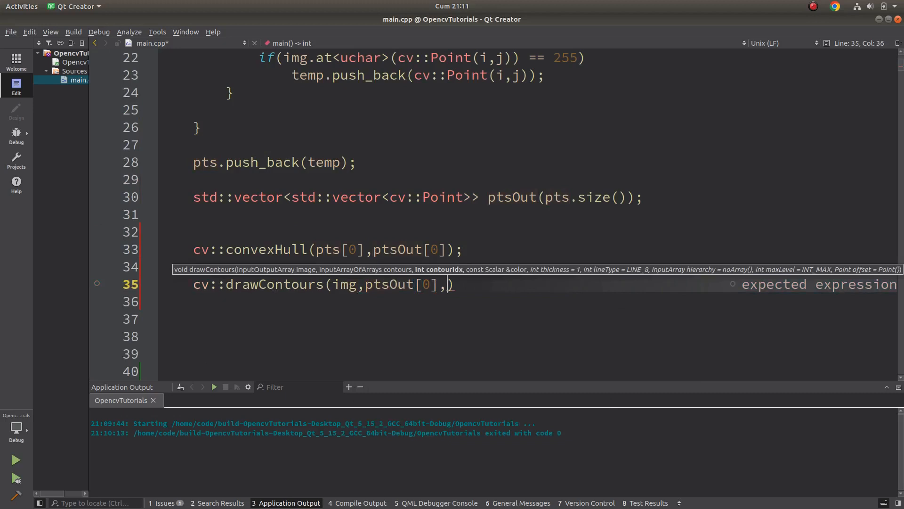
type("-1,cv::Scalar(255")
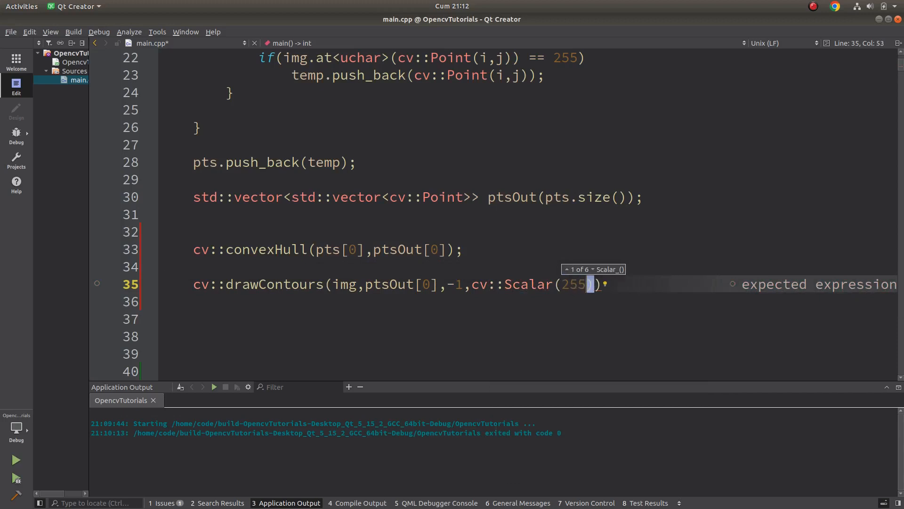
type(",")
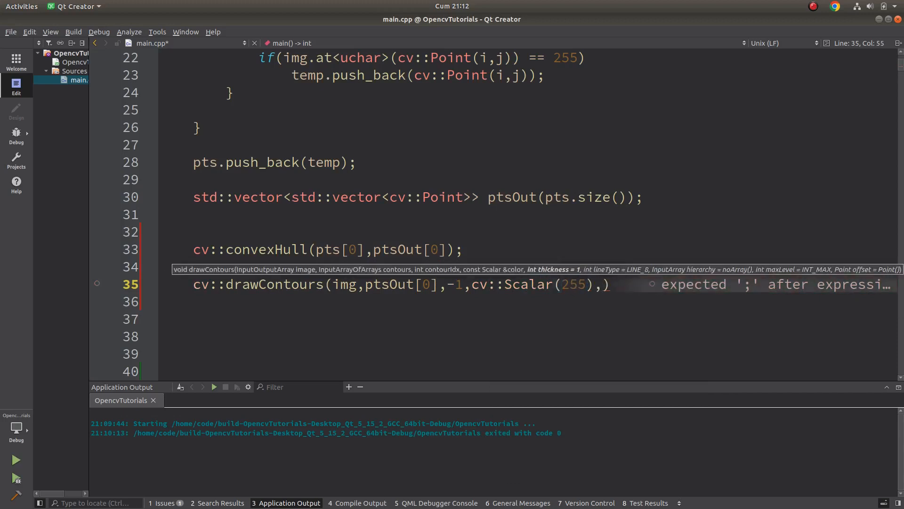
type("3")
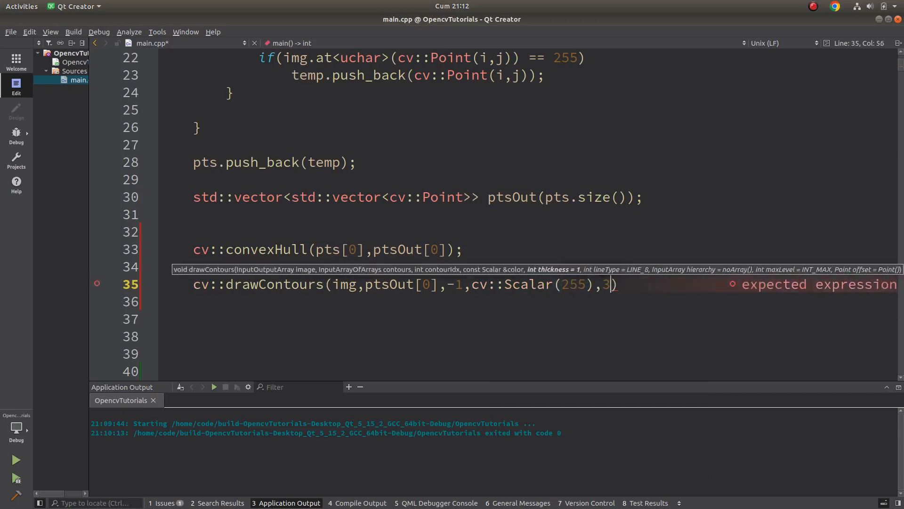
type(";")
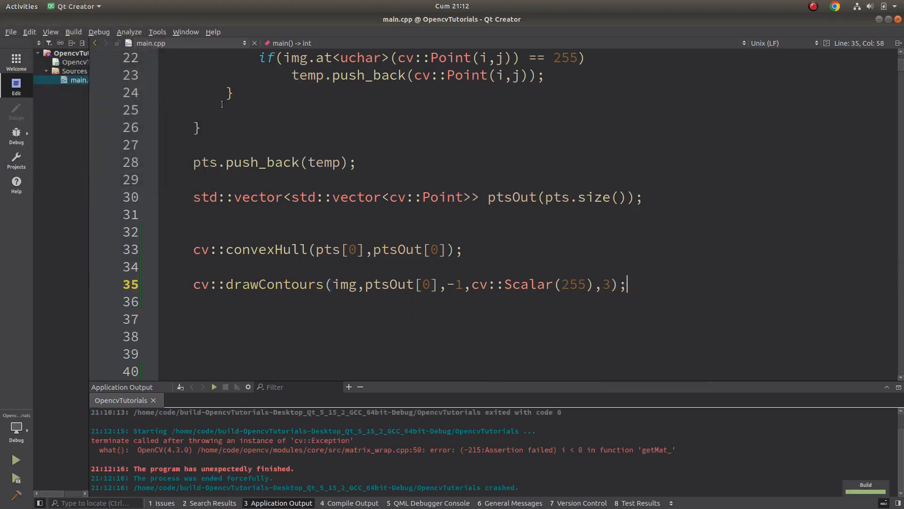
left_click(426, 283)
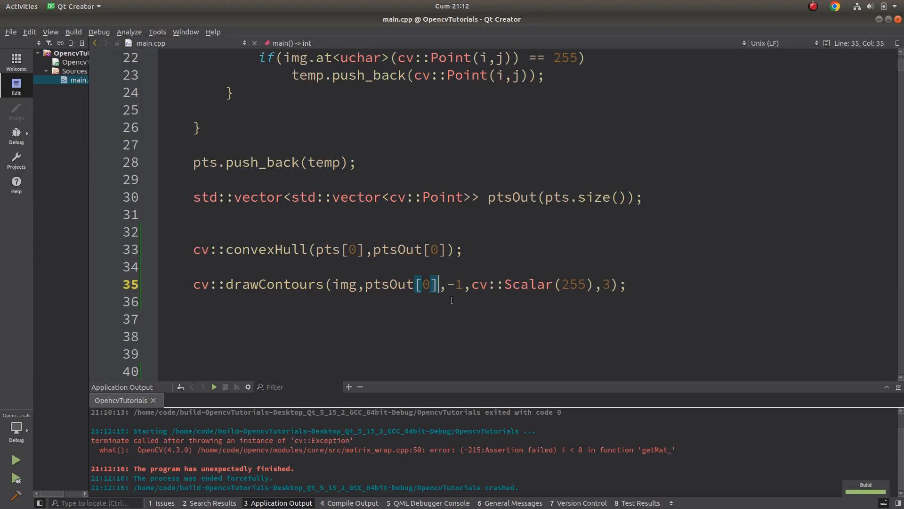
- Pass ptsOut without [0] to drawContours and run to show the white hull around the dots
key("BackSpace")
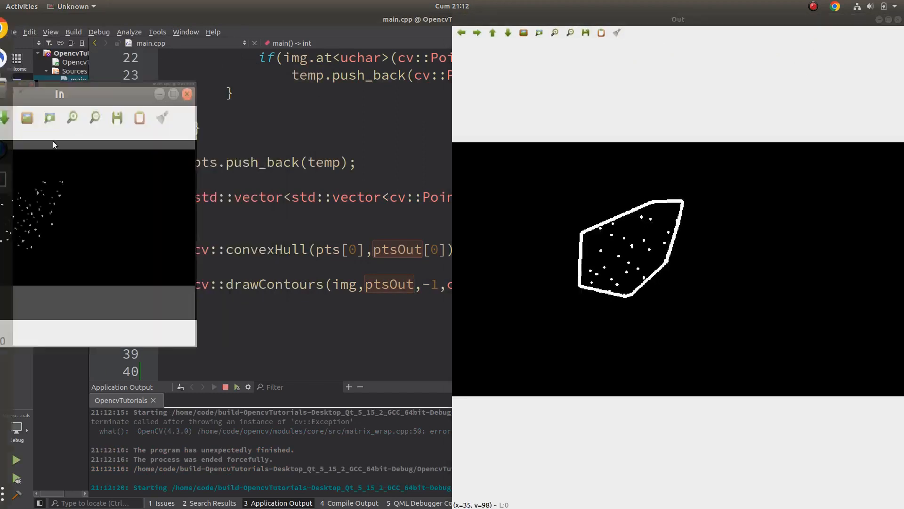
left_click(173, 94)
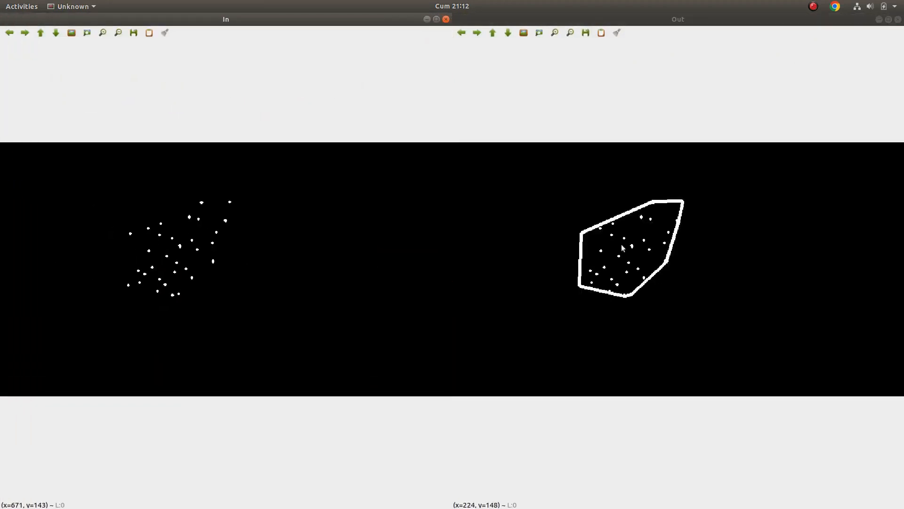
mouse_move(654, 205)
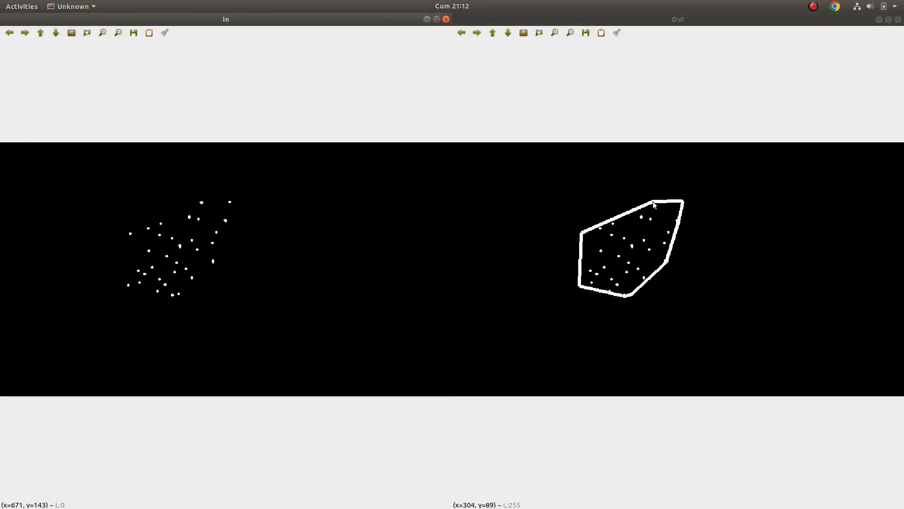
mouse_move(686, 204)
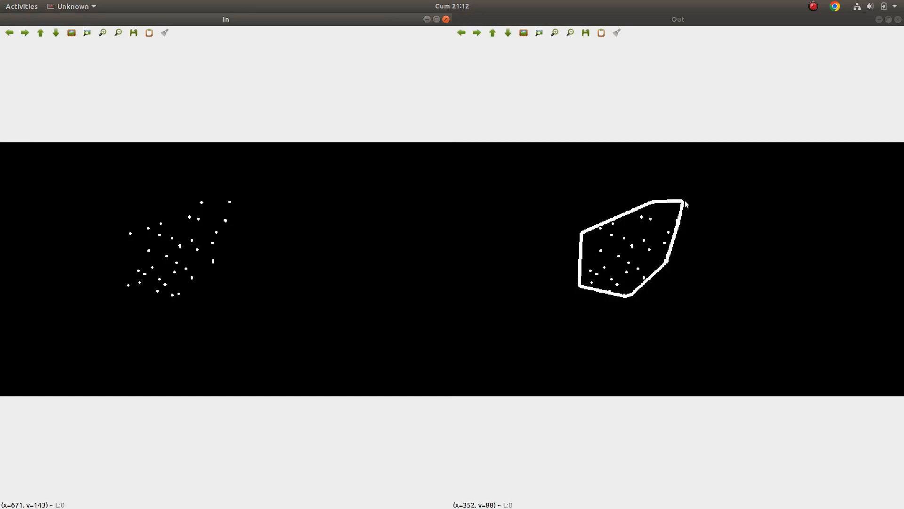
mouse_move(630, 298)
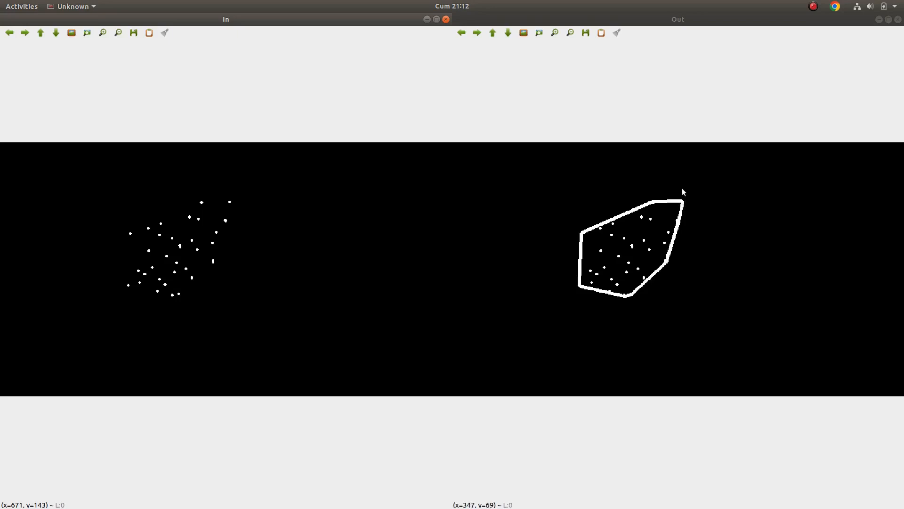
mouse_move(160, 244)
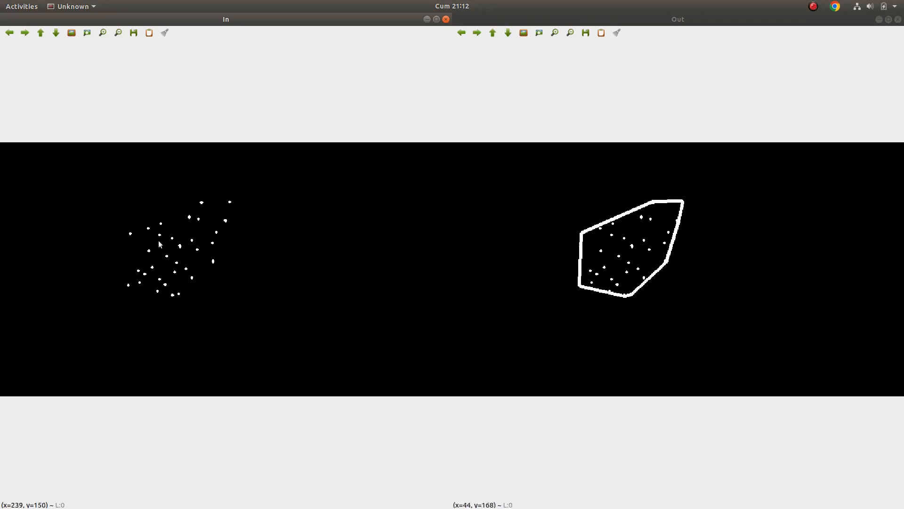
mouse_move(219, 244)
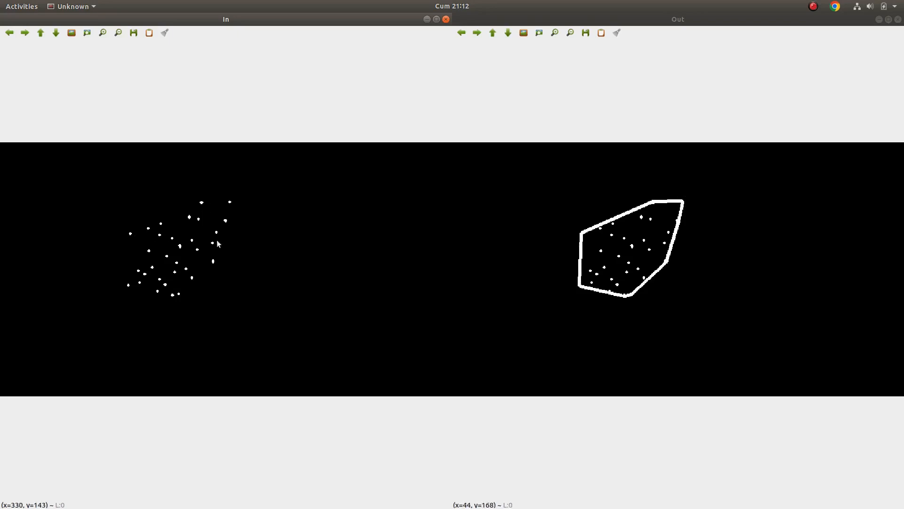
mouse_move(148, 270)
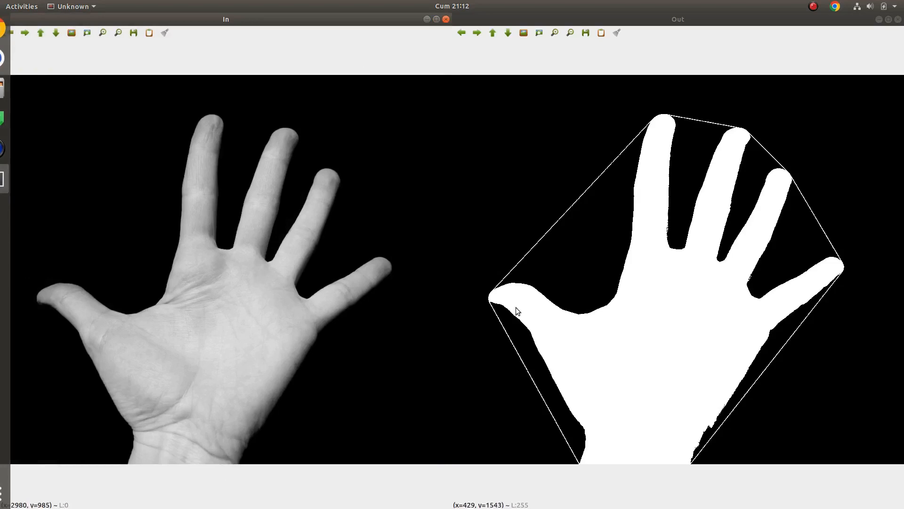
mouse_move(605, 161)
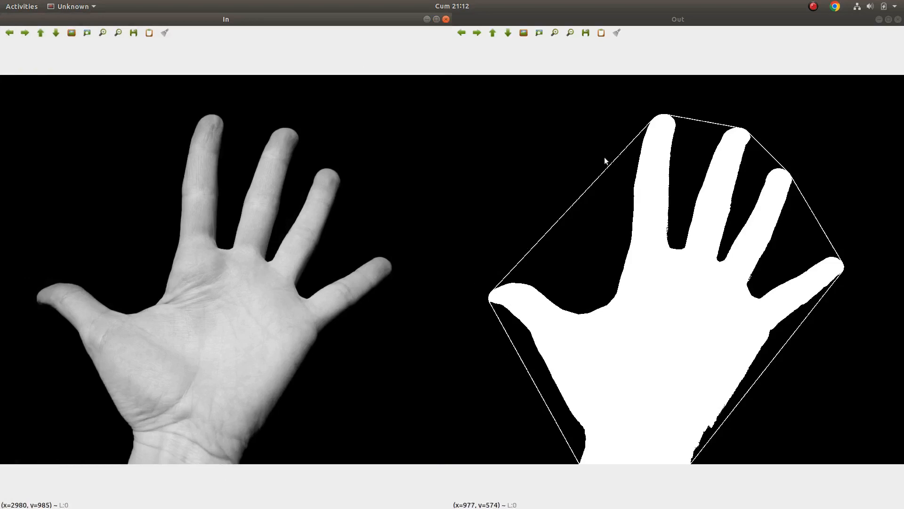
mouse_move(502, 309)
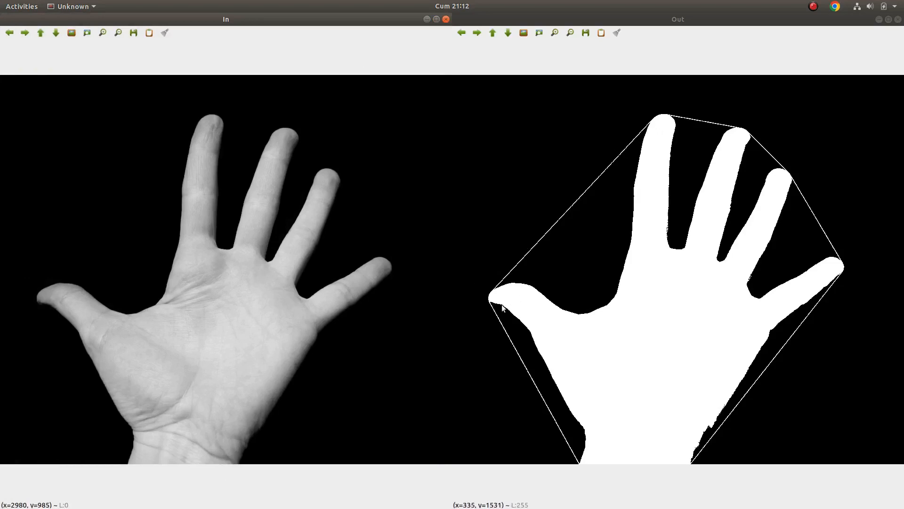
mouse_move(772, 152)
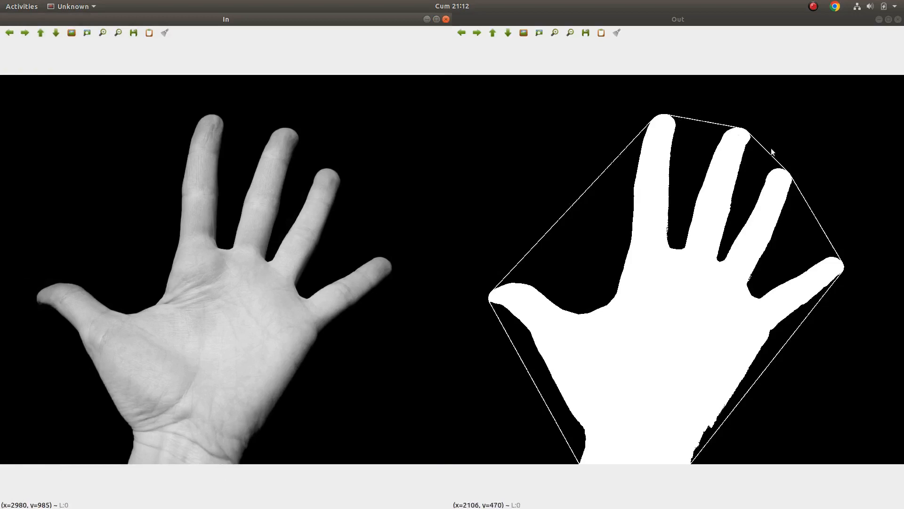
mouse_move(639, 128)
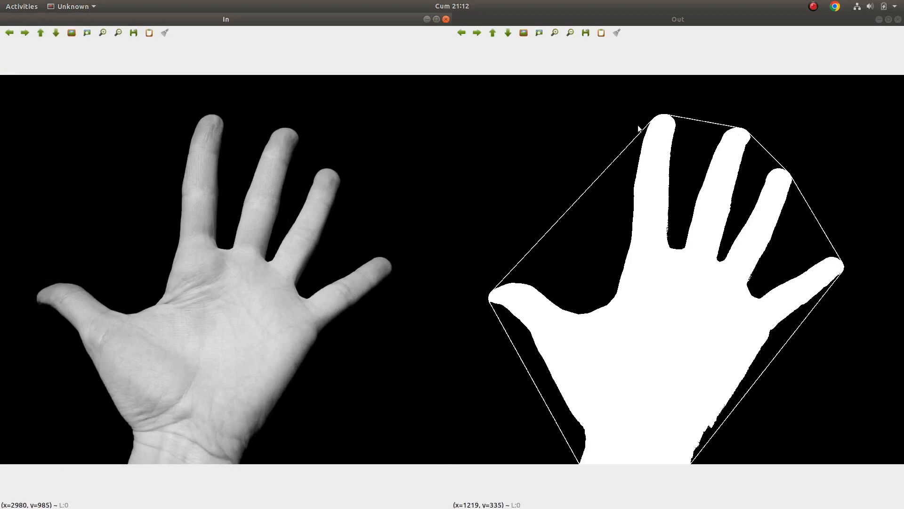
mouse_move(688, 122)
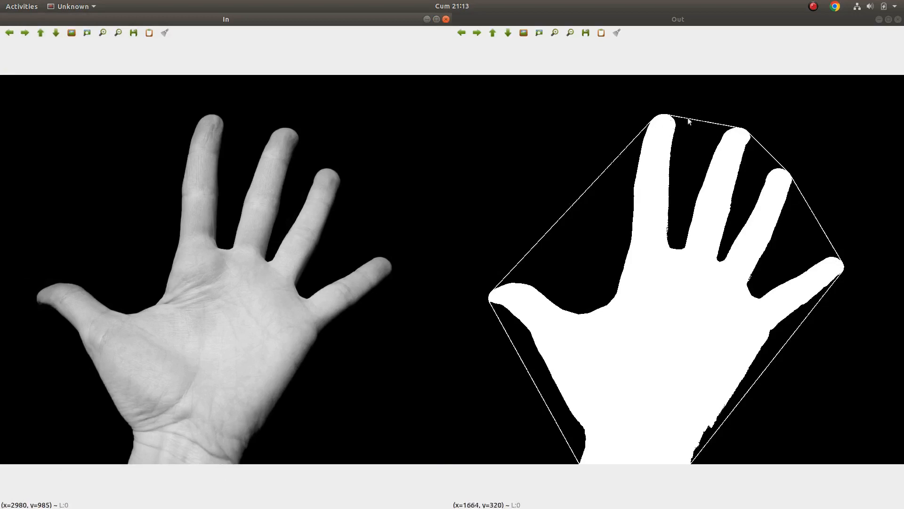
mouse_move(244, 185)
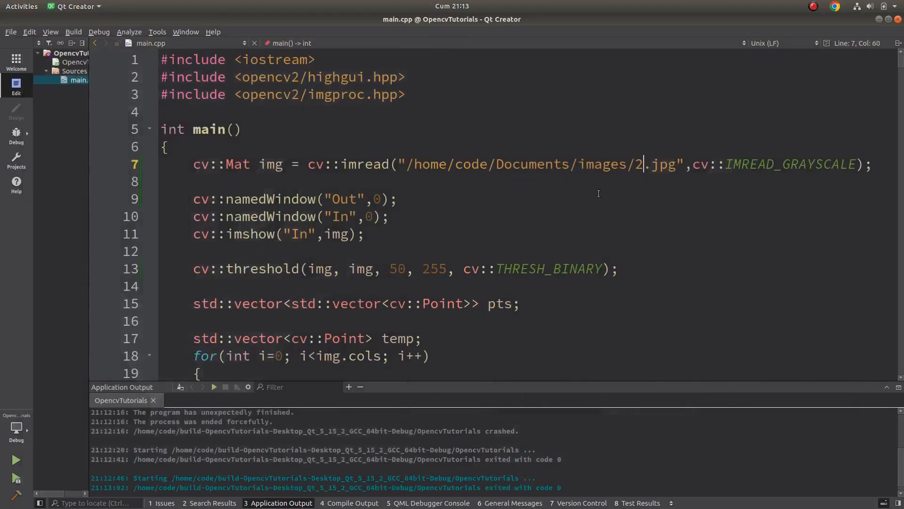
- Run on 3.jpg to show the hull around the VS logo, then close the result windows
type("3")
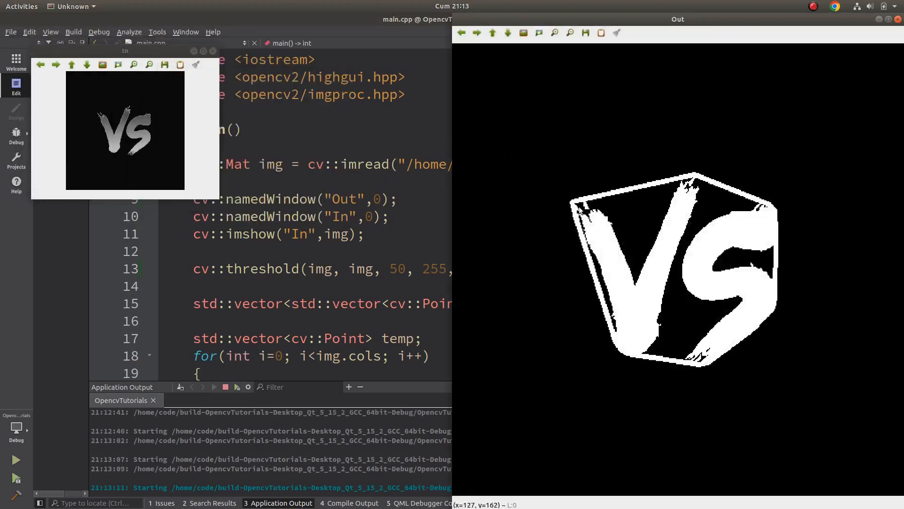
left_click(119, 65)
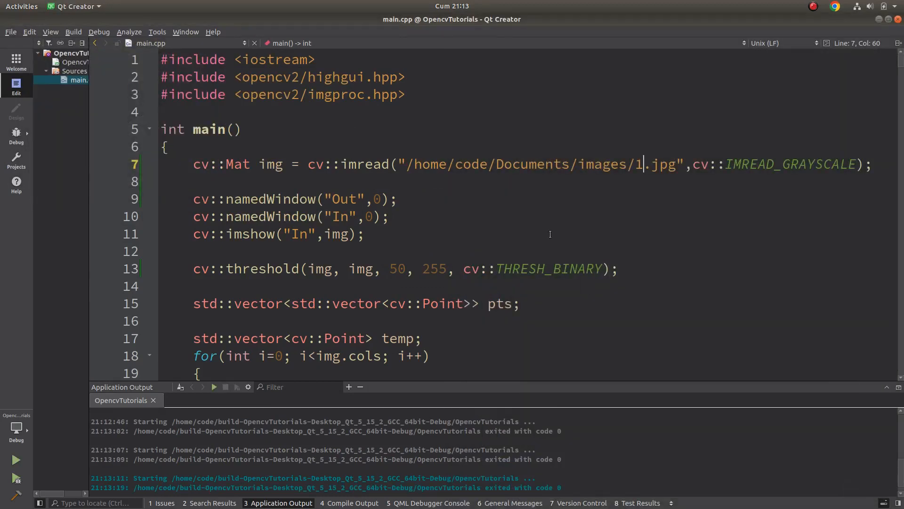
scroll("down", 3)
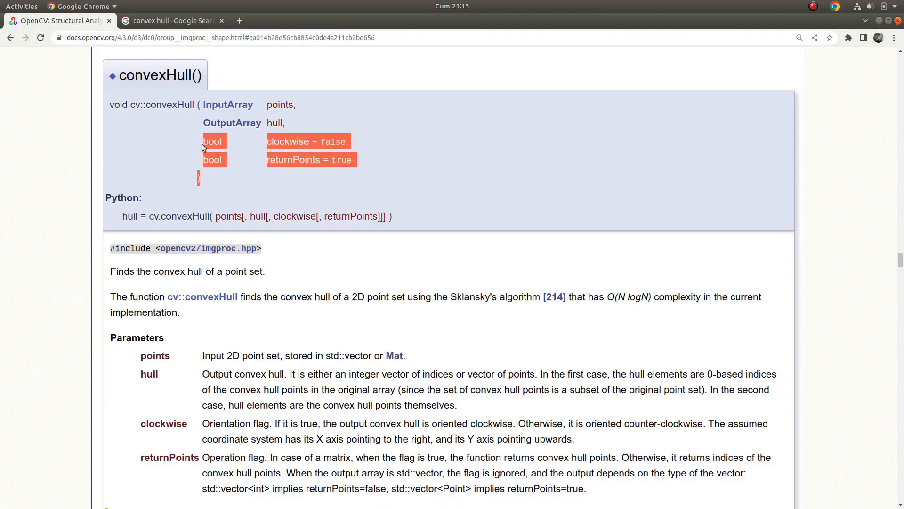
- Read the convexHull points, hull, clockwise and returnPoints parameters, then return to the editor
scroll("down", 3)
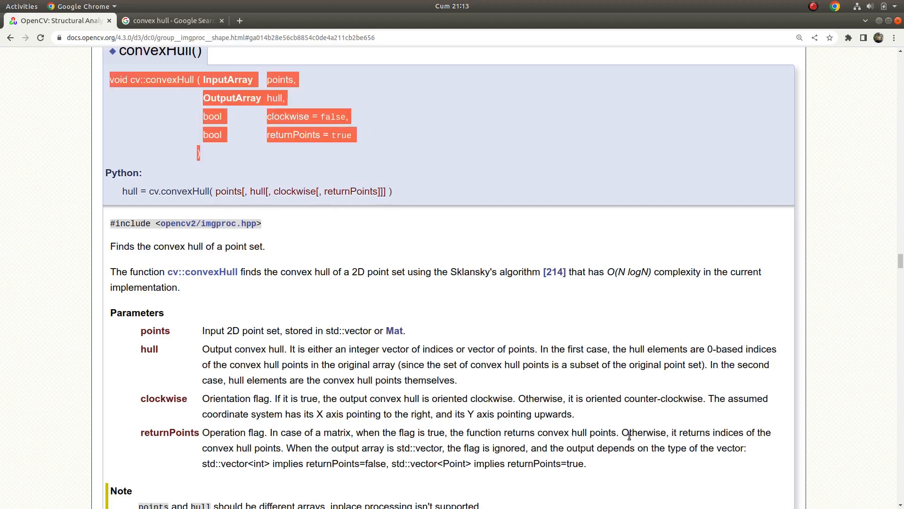
mouse_move(731, 432)
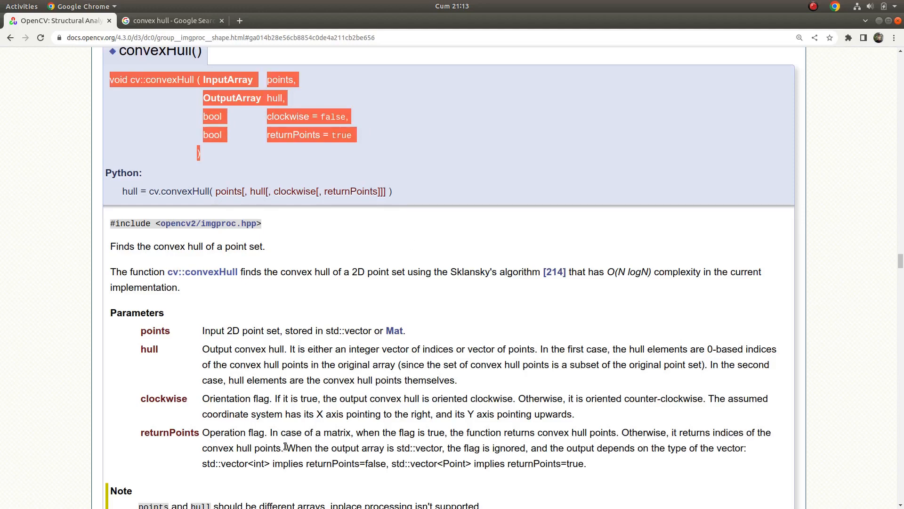
mouse_move(384, 176)
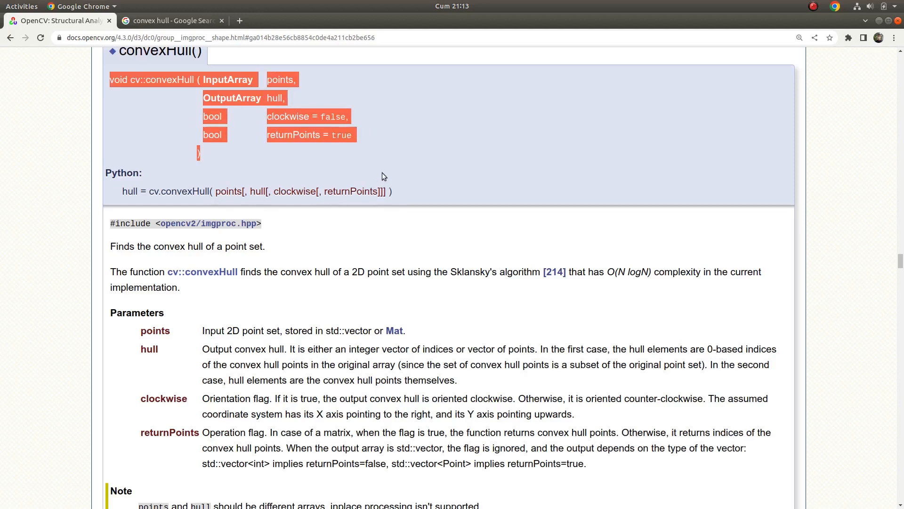
mouse_move(244, 237)
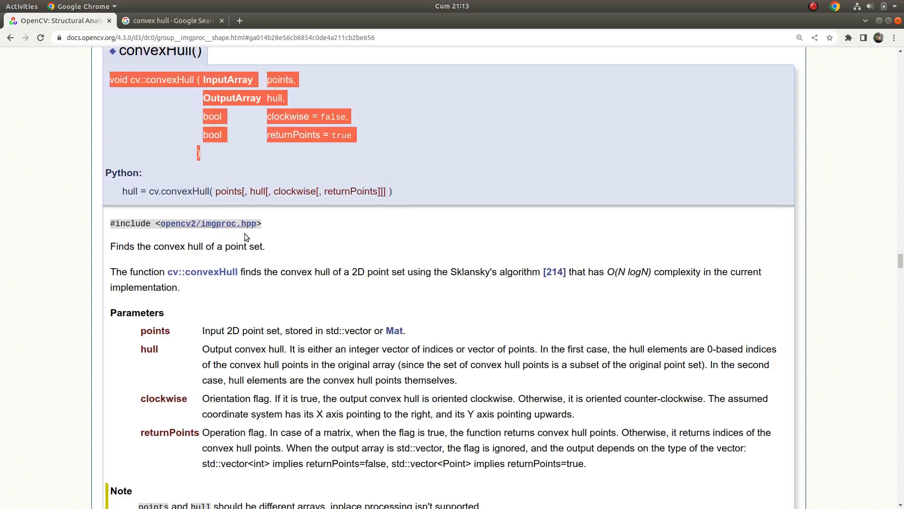
left_click(245, 237)
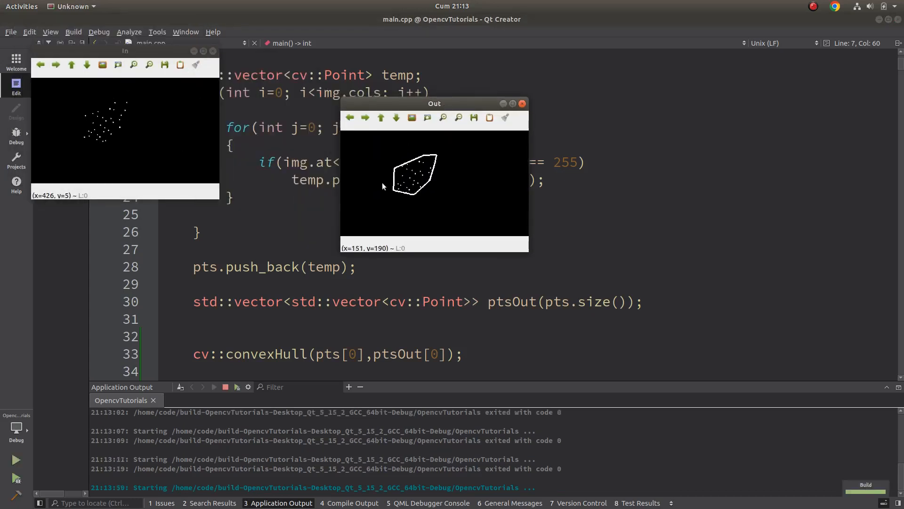
mouse_move(397, 174)
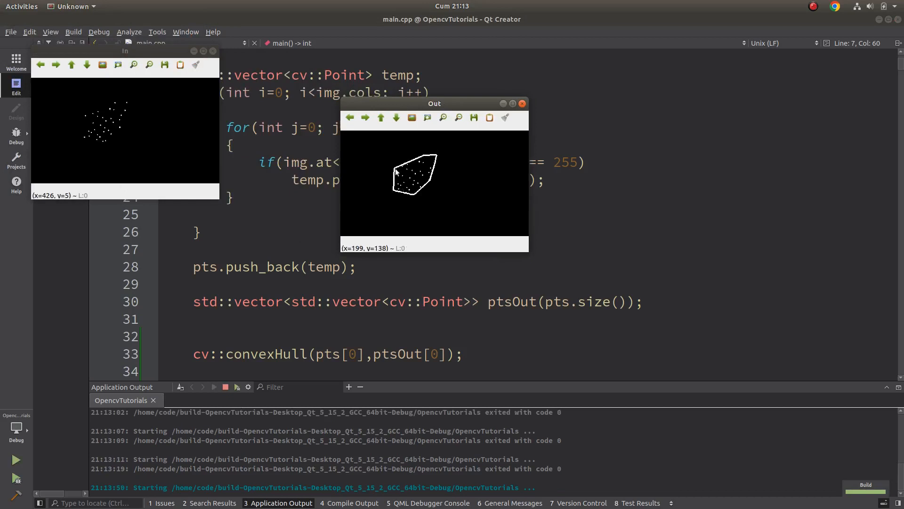
mouse_move(398, 168)
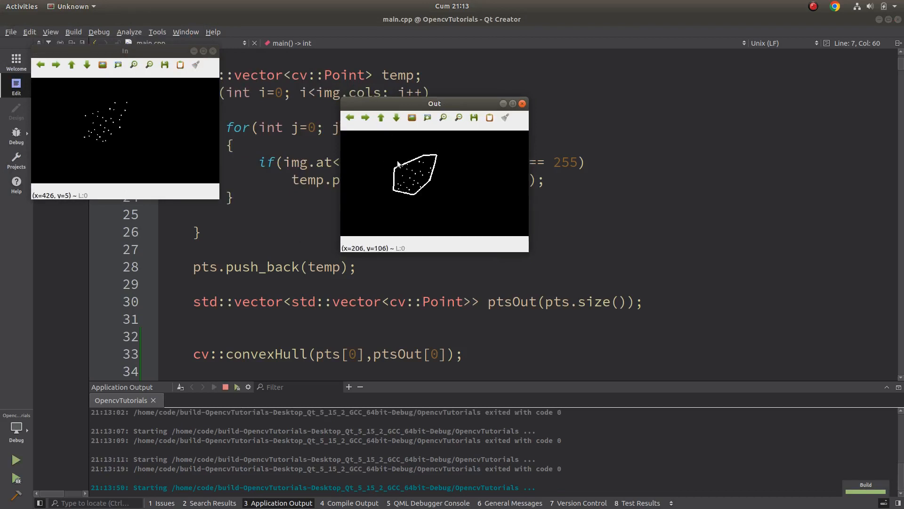
mouse_move(425, 180)
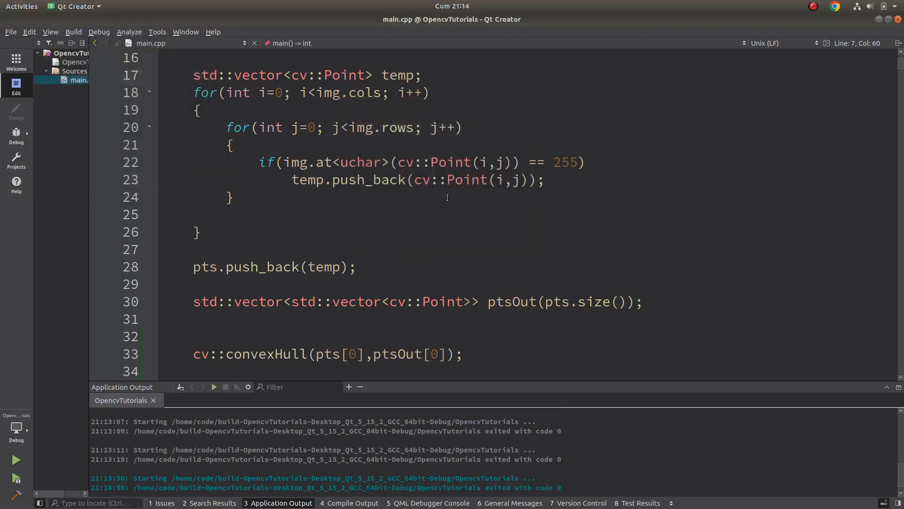
- After the 1.jpg run, review the point-collecting loops from the threshold call downward
left_click(198, 232)
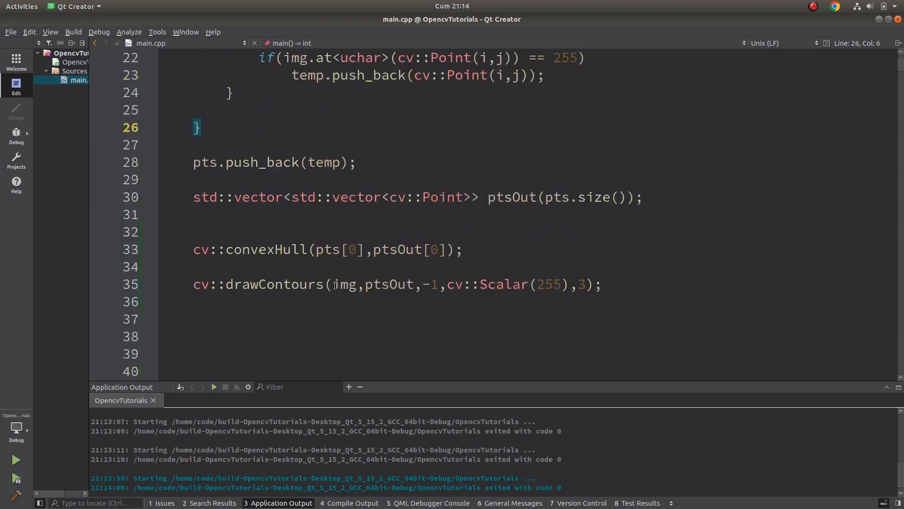
scroll("up", 3)
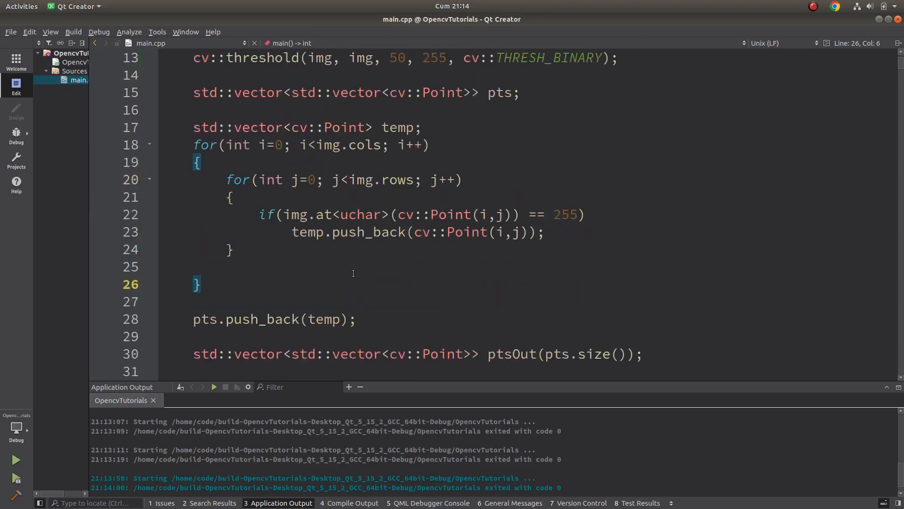